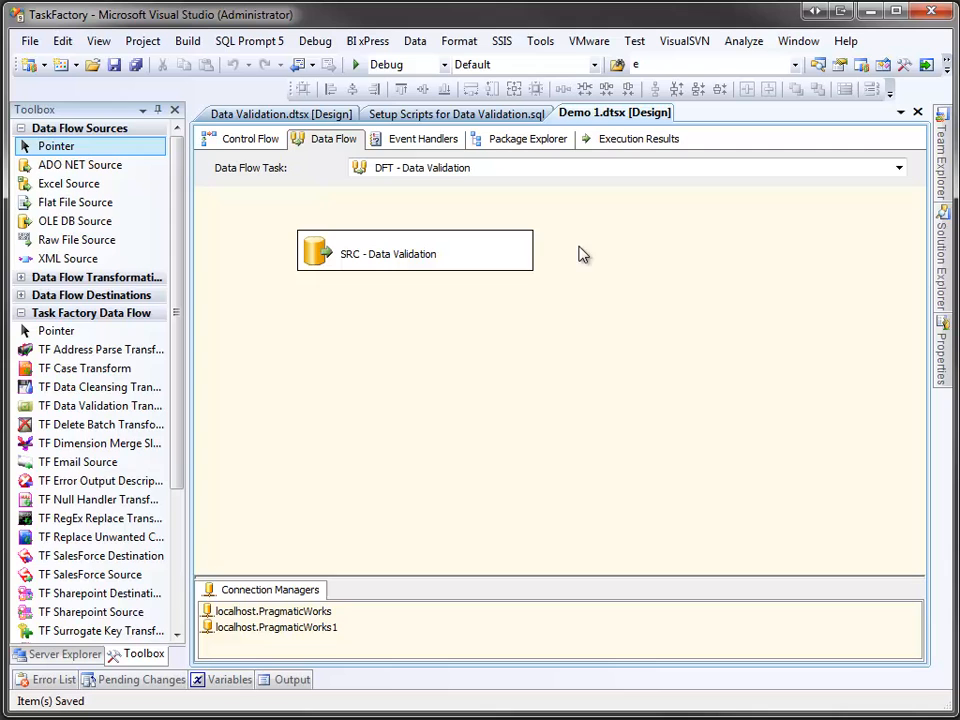
# - View the 'Setup Scripts for Data Validation.sql' script that builds TaskFactory.DataValidation with test rows
pyautogui.click(456, 136)
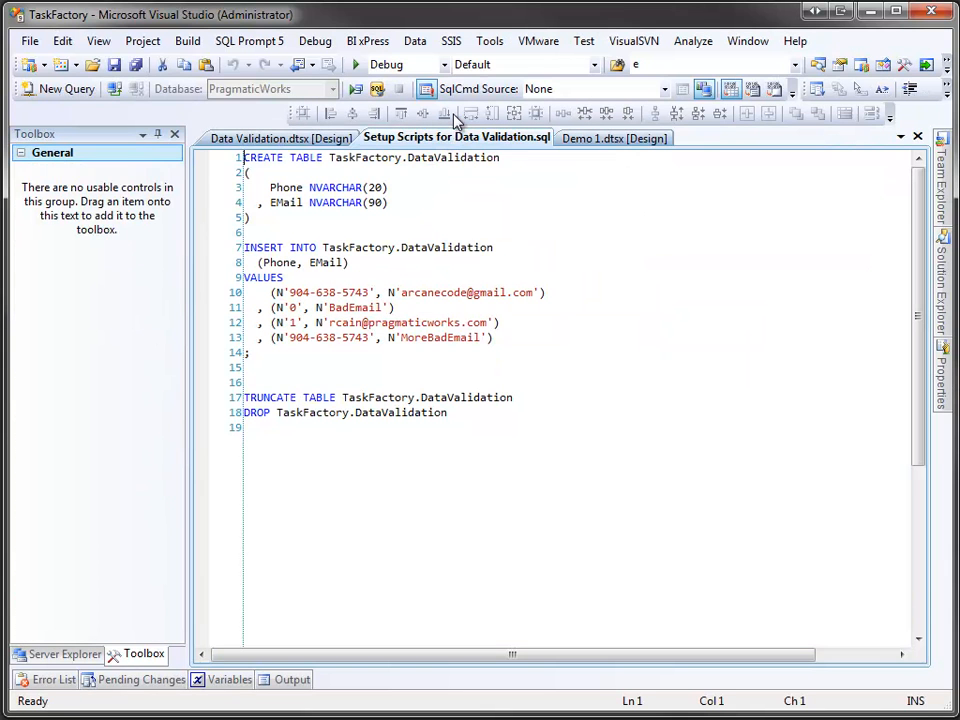
pyautogui.moveTo(424, 188)
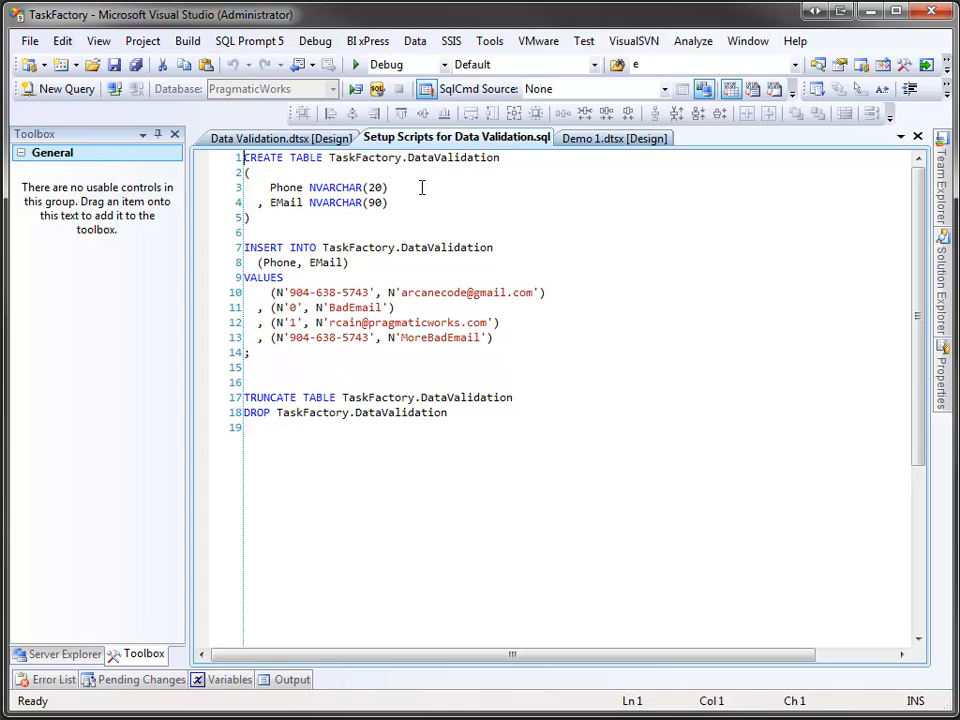
pyautogui.moveTo(536, 292)
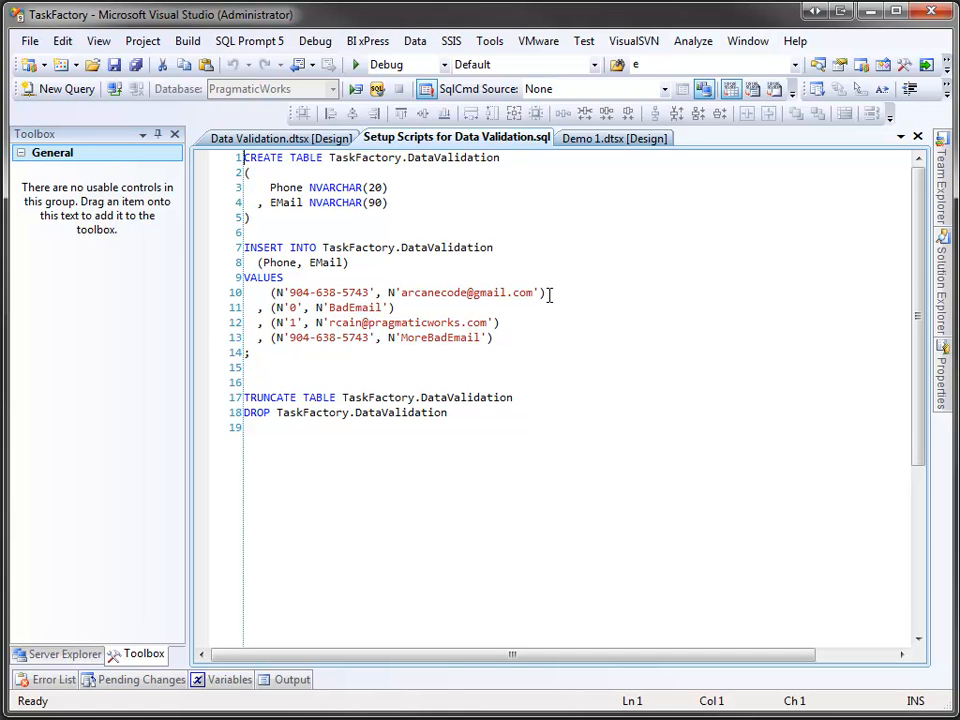
pyautogui.moveTo(548, 308)
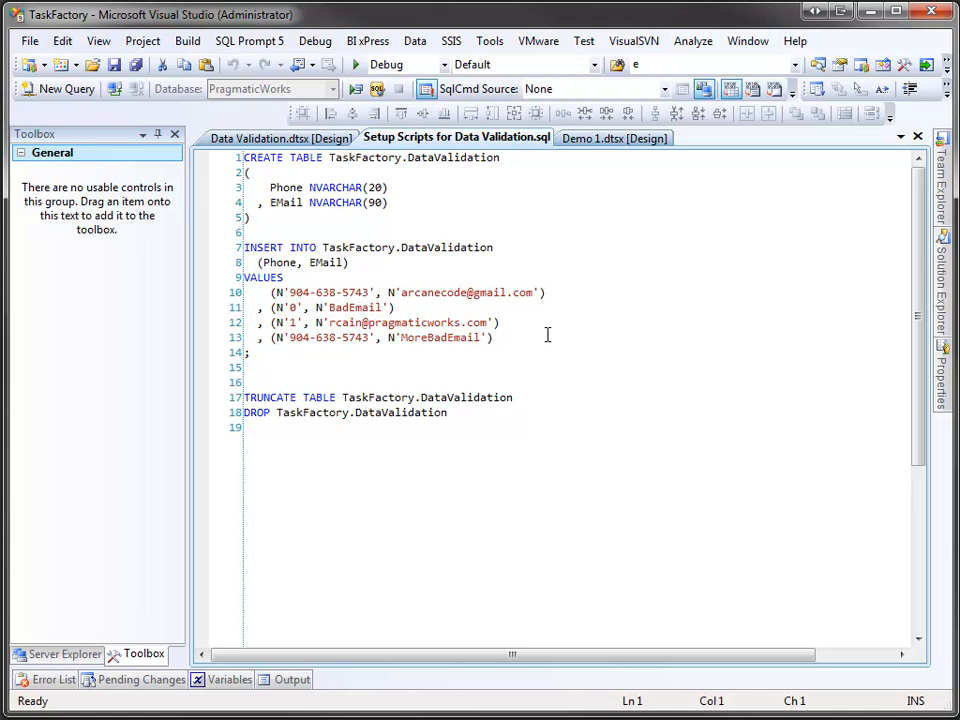
pyautogui.moveTo(584, 160)
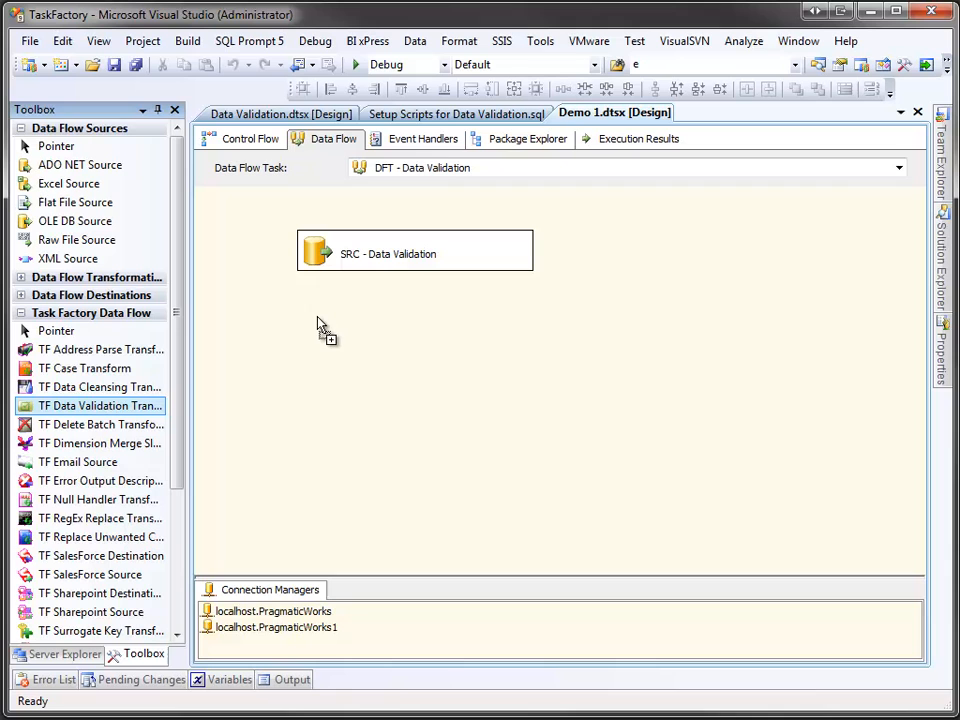
# - Drop a TF Data Validation Transform under SRC - Data Validation and bring up its editor
pyautogui.moveTo(98, 404); pyautogui.dragTo(368, 336)
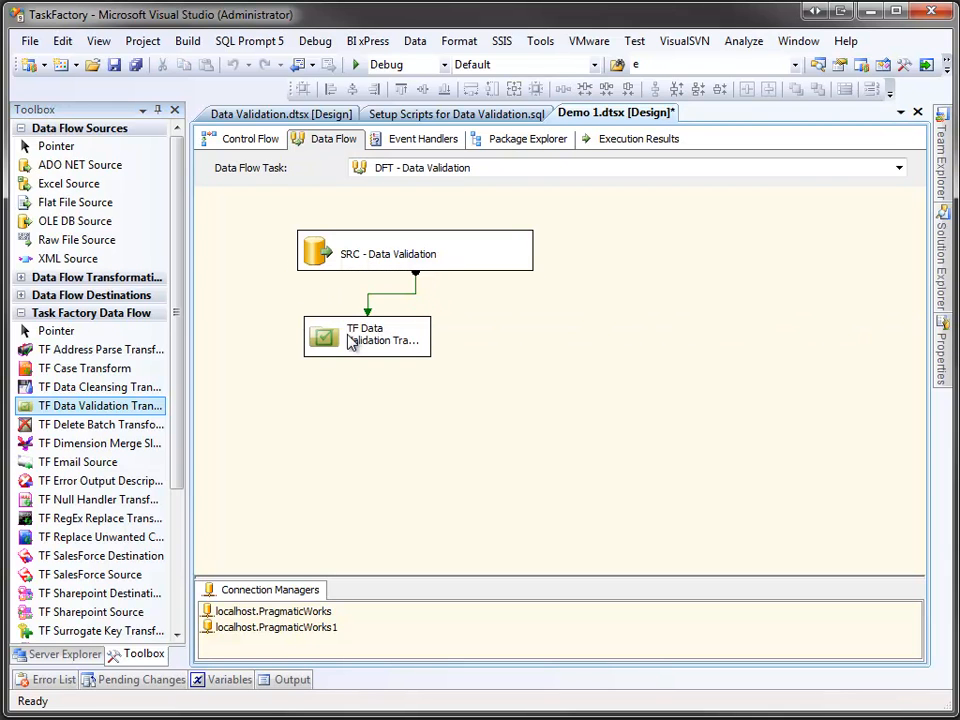
pyautogui.doubleClick(368, 336)
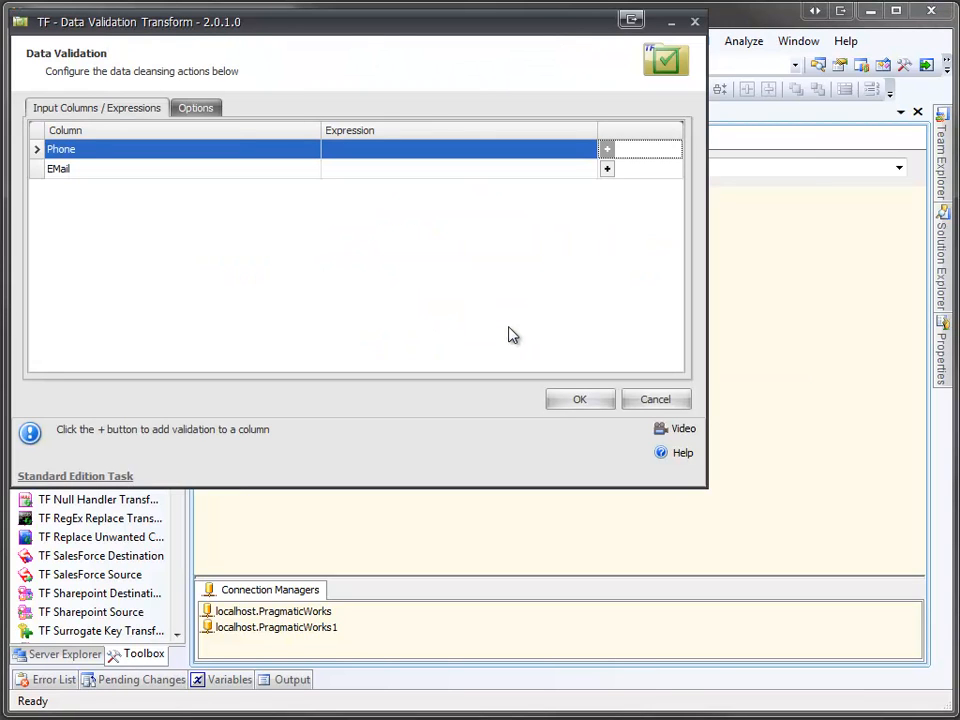
pyautogui.moveTo(462, 248)
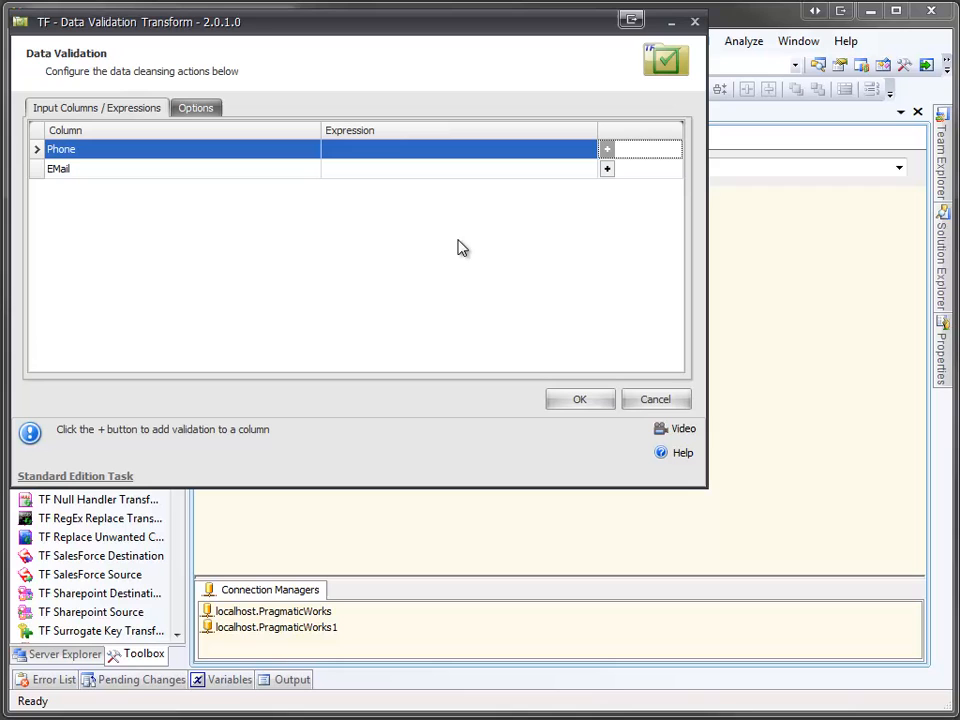
pyautogui.moveTo(608, 148)
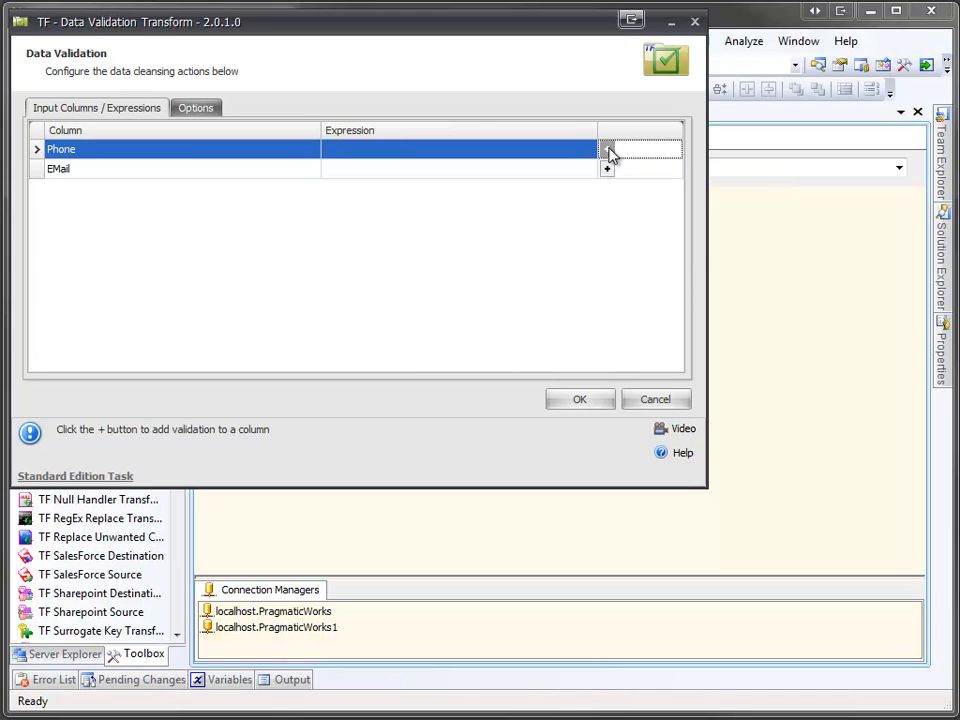
# - Start a validation expression for Phone and browse the predefined expression library
pyautogui.click(608, 148)
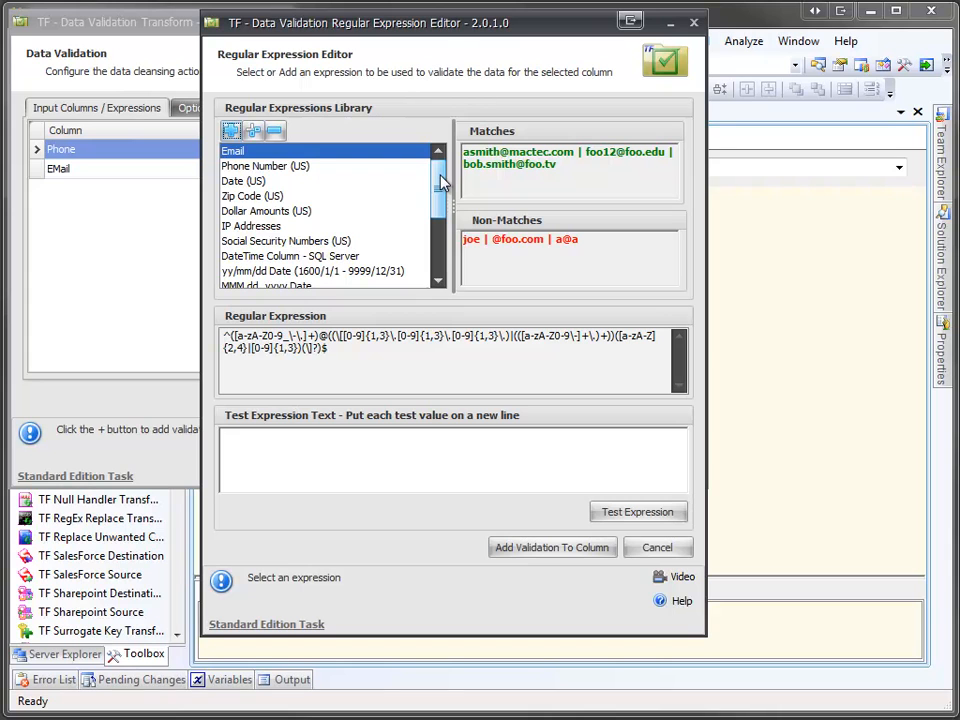
pyautogui.scroll(-3)
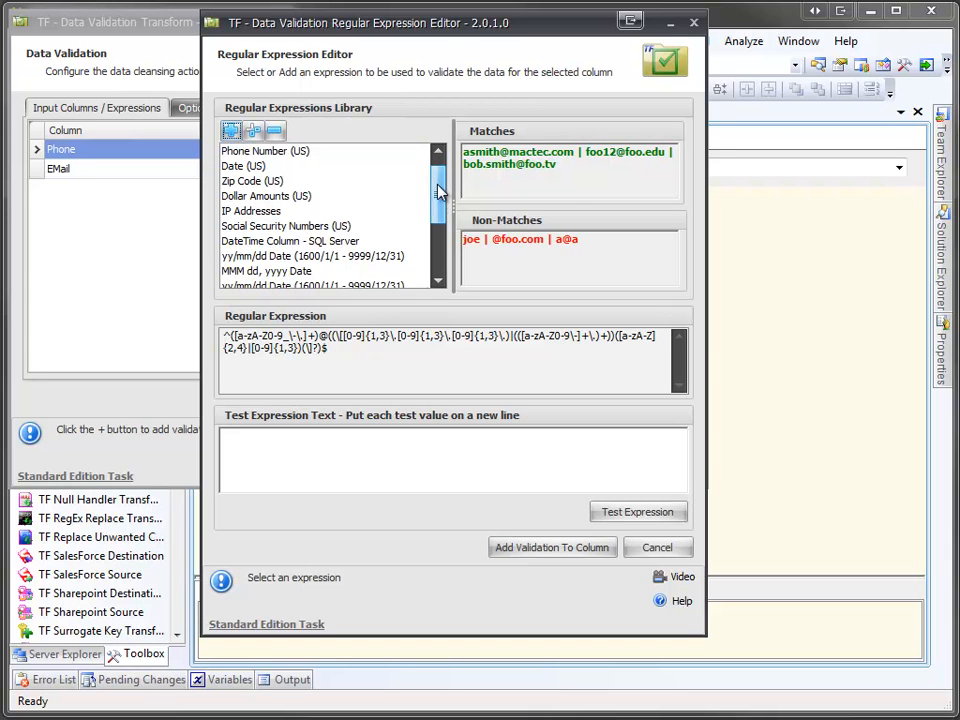
pyautogui.scroll(-3)
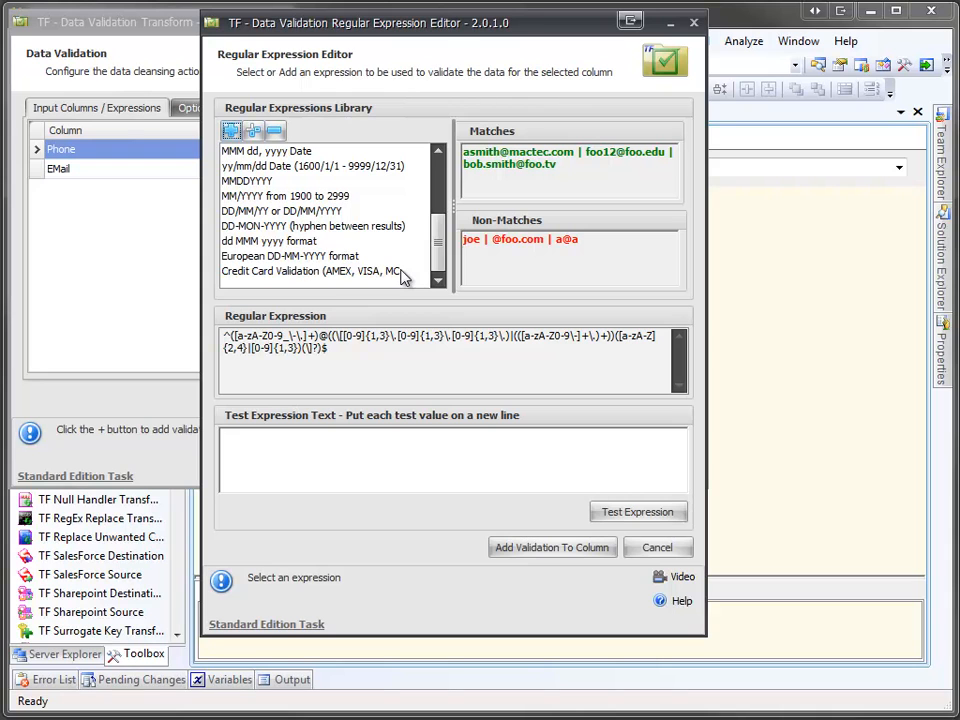
pyautogui.moveTo(356, 232)
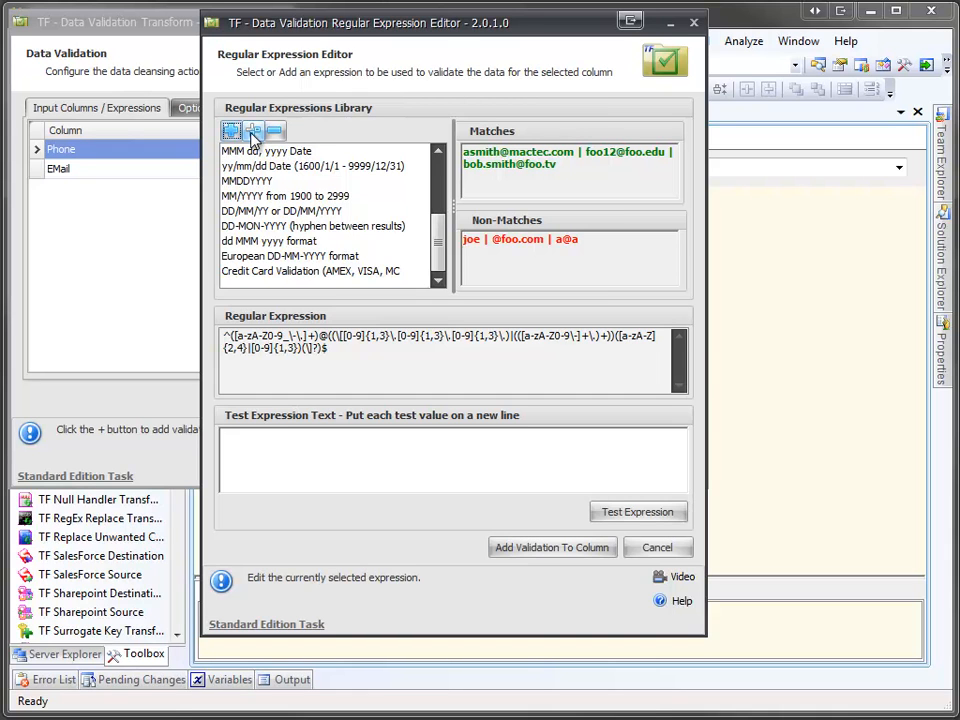
pyautogui.moveTo(254, 132)
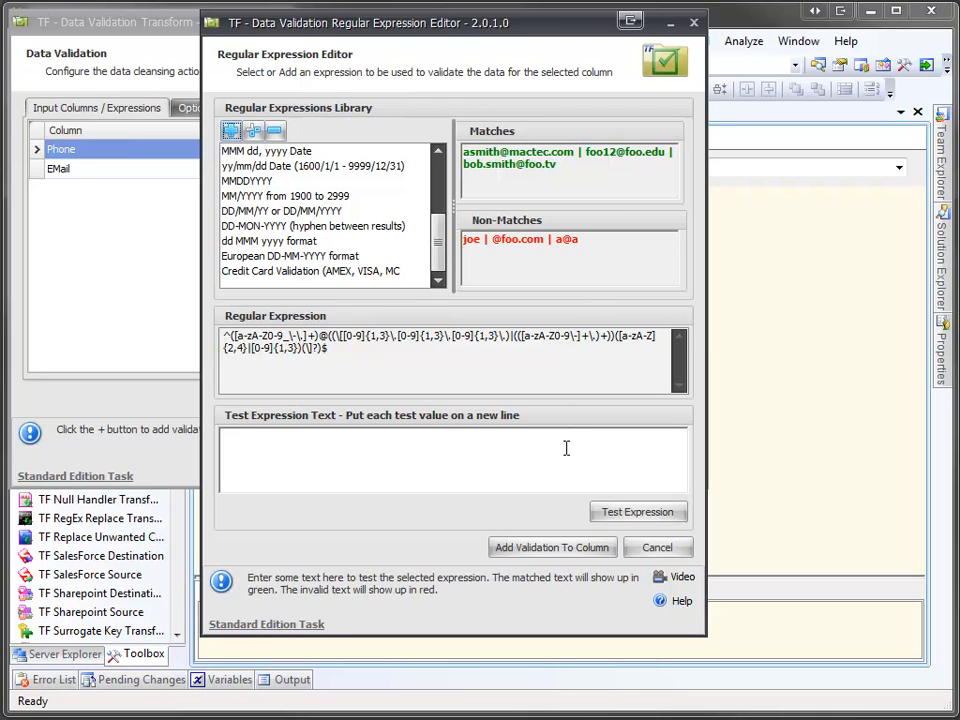
pyautogui.moveTo(564, 444)
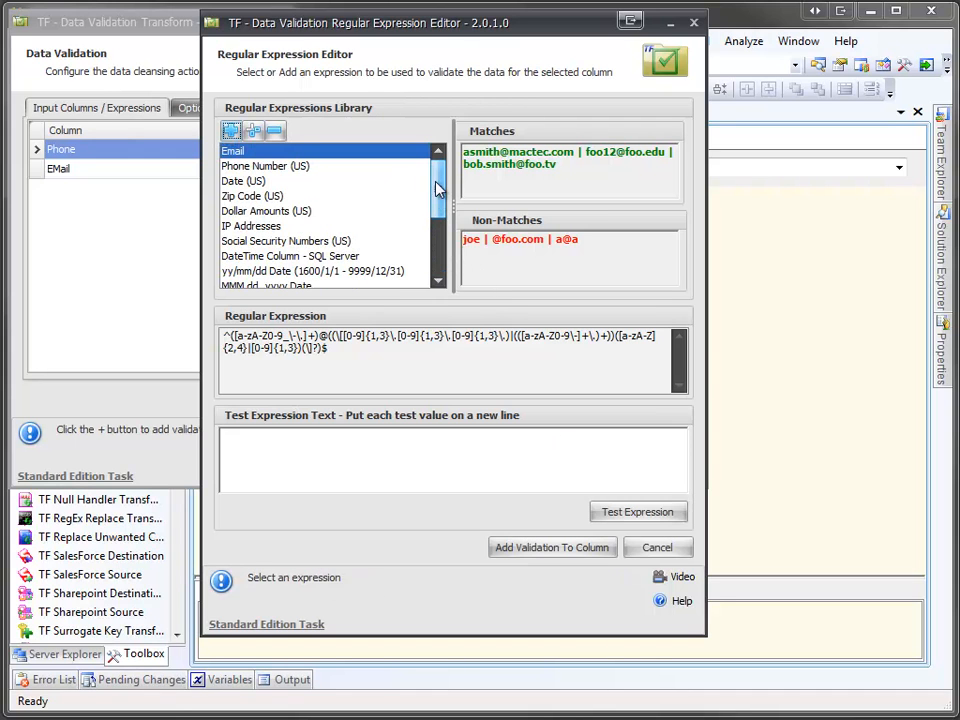
# - Apply Phone Number (US) to Phone and the Email pattern to EMail, then return to the data flow
pyautogui.click(264, 164)
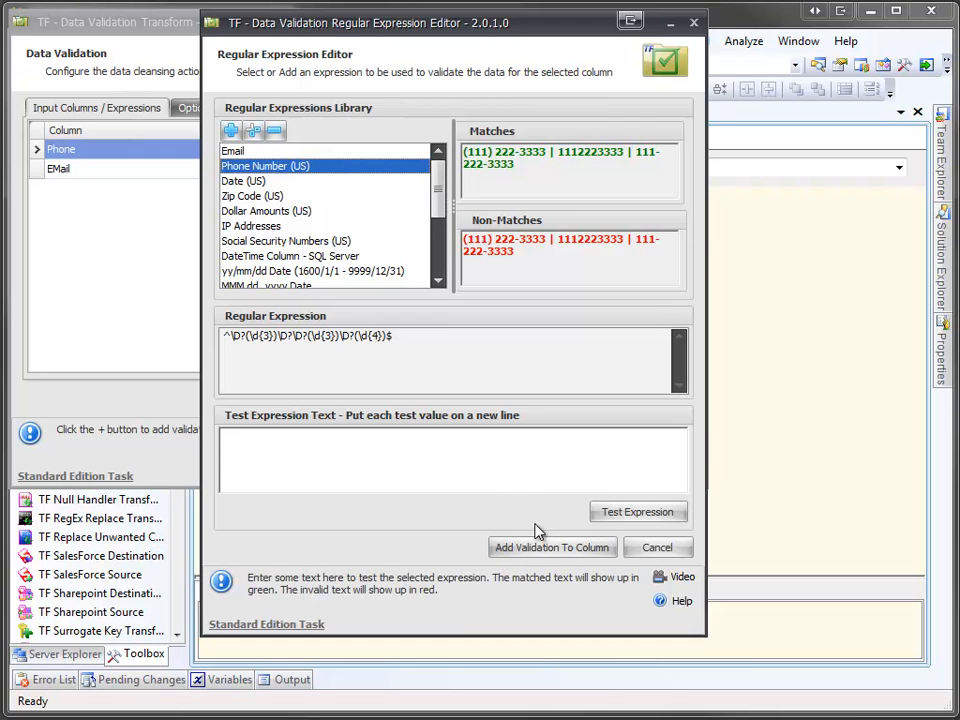
pyautogui.moveTo(552, 548)
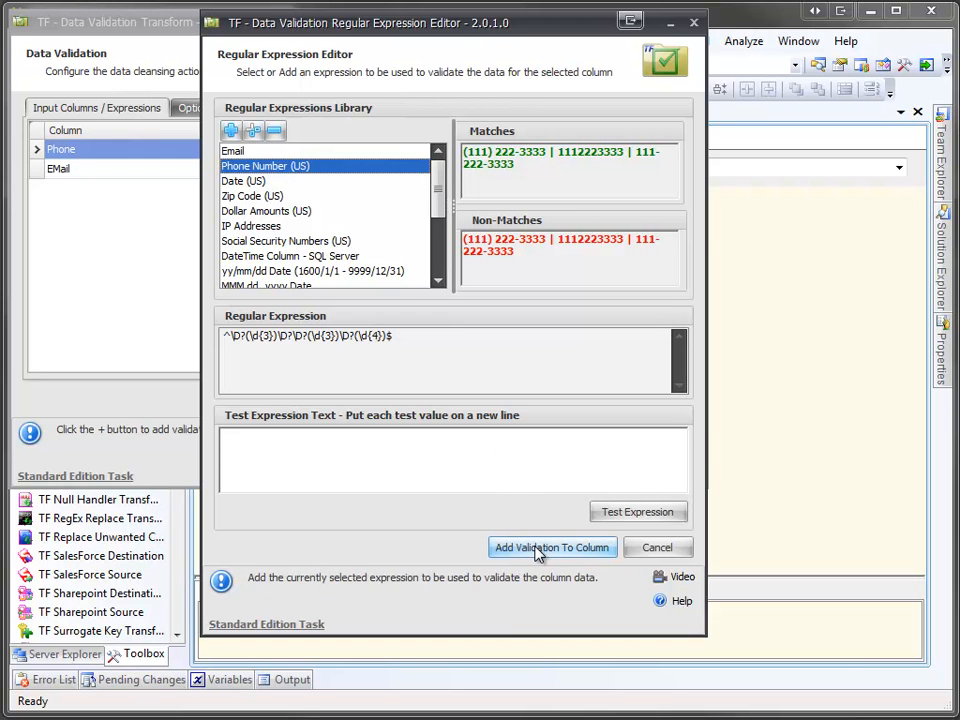
pyautogui.click(552, 548)
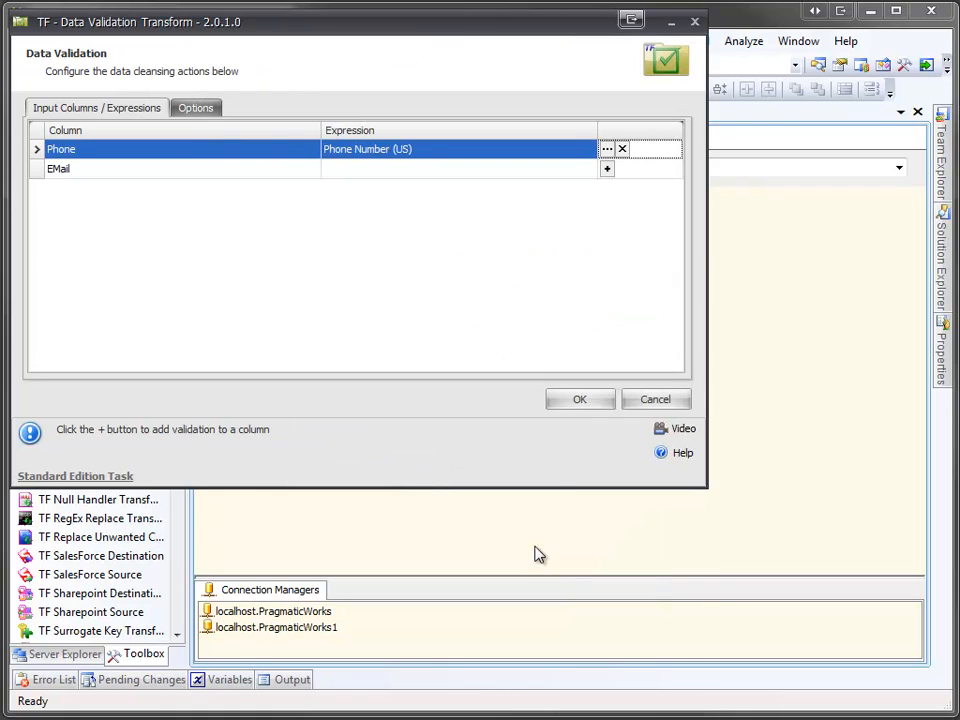
pyautogui.moveTo(604, 188)
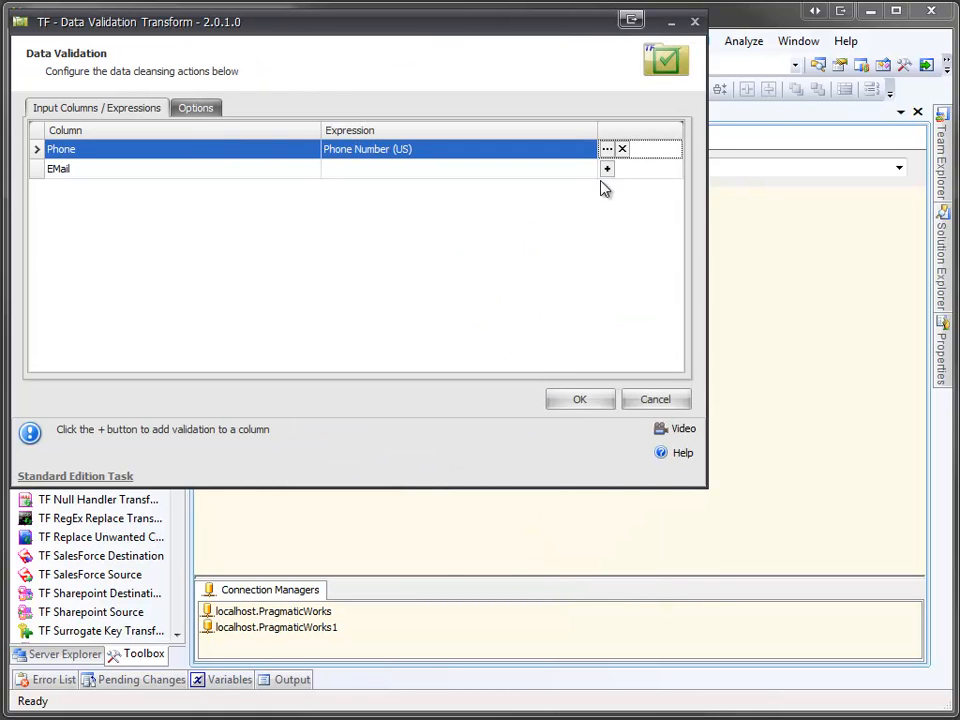
pyautogui.moveTo(608, 168)
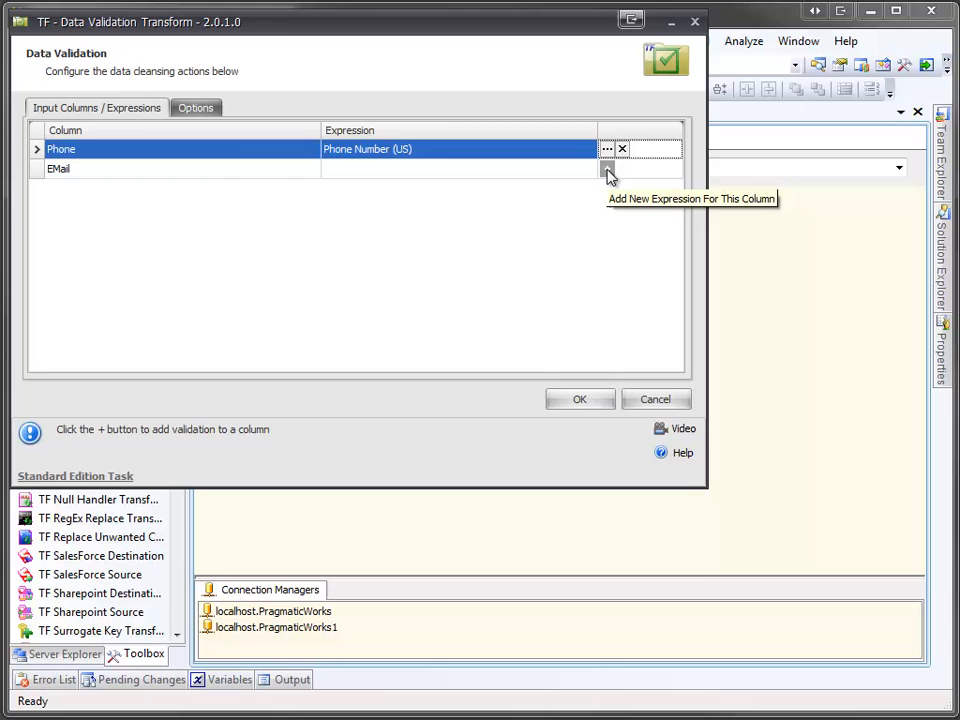
pyautogui.click(608, 148)
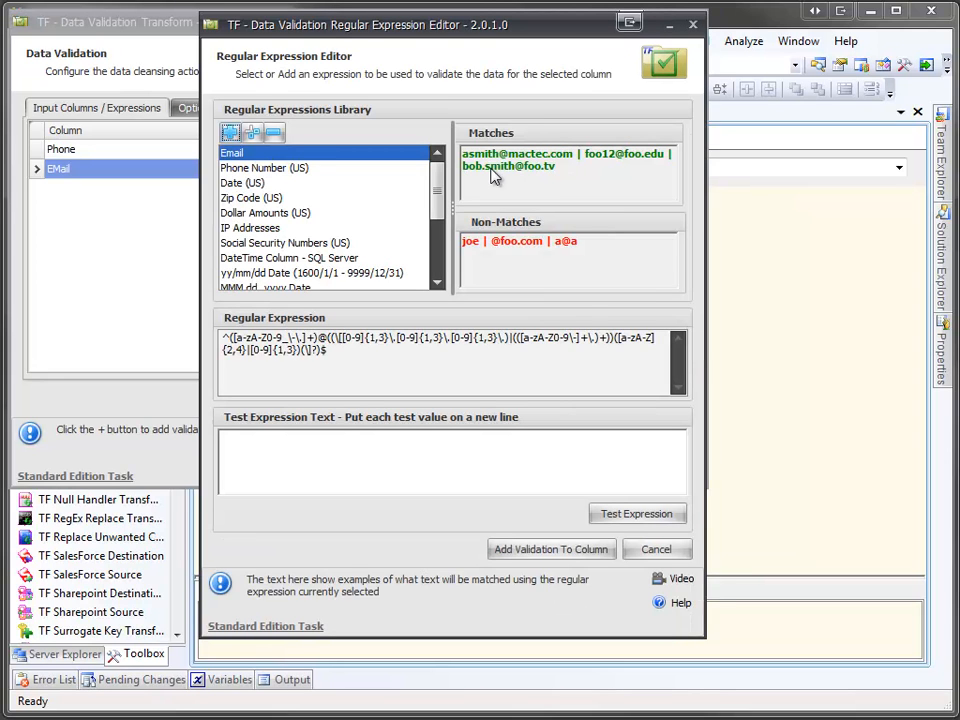
pyautogui.moveTo(398, 184)
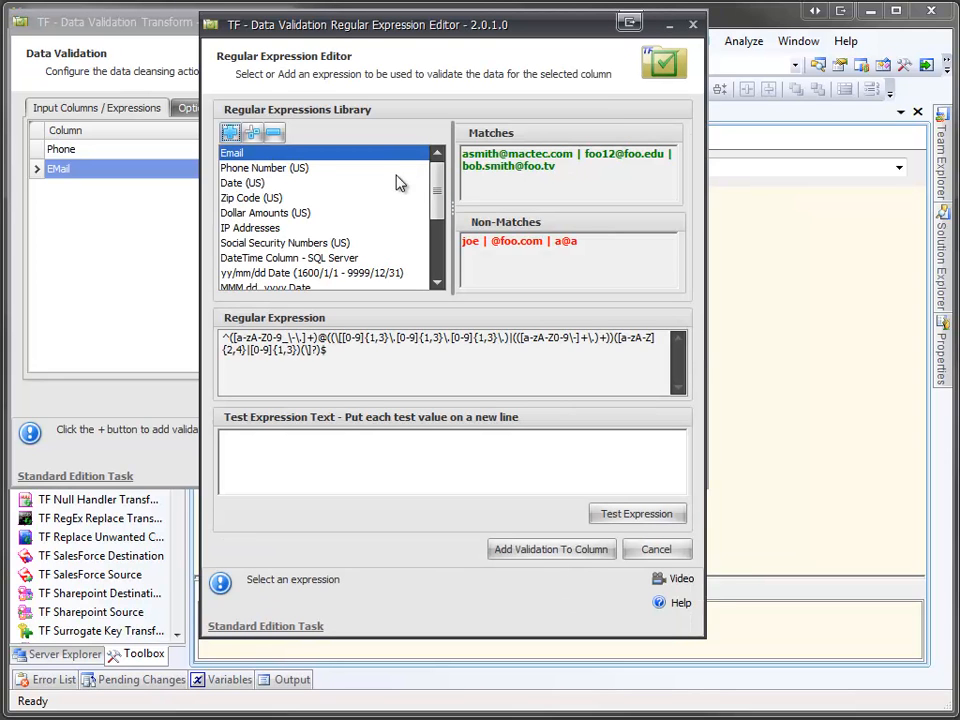
pyautogui.moveTo(552, 548)
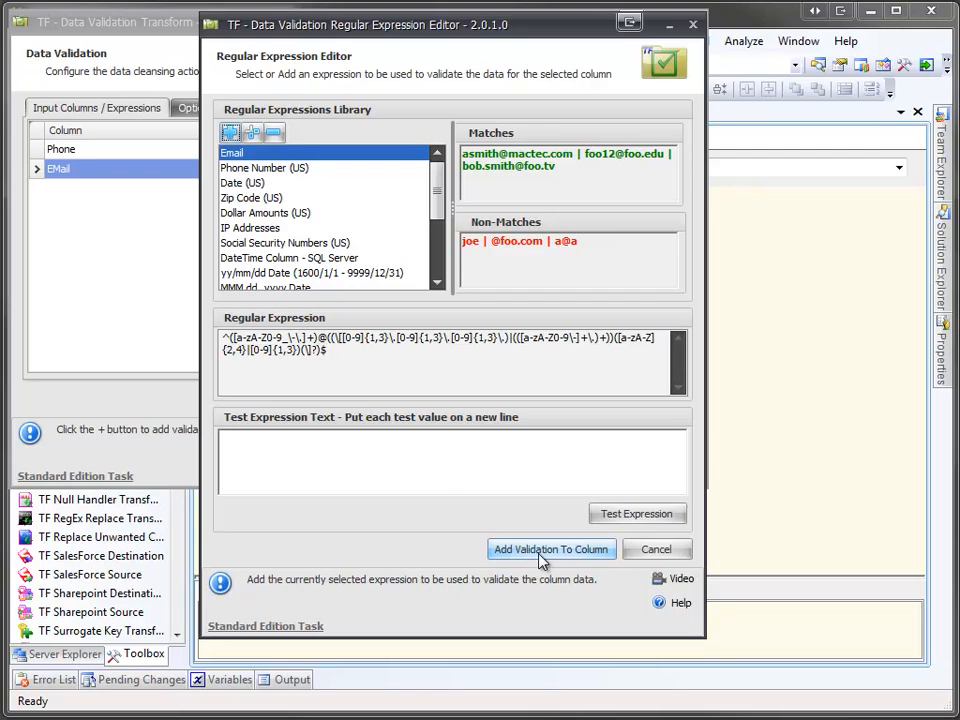
pyautogui.click(552, 548)
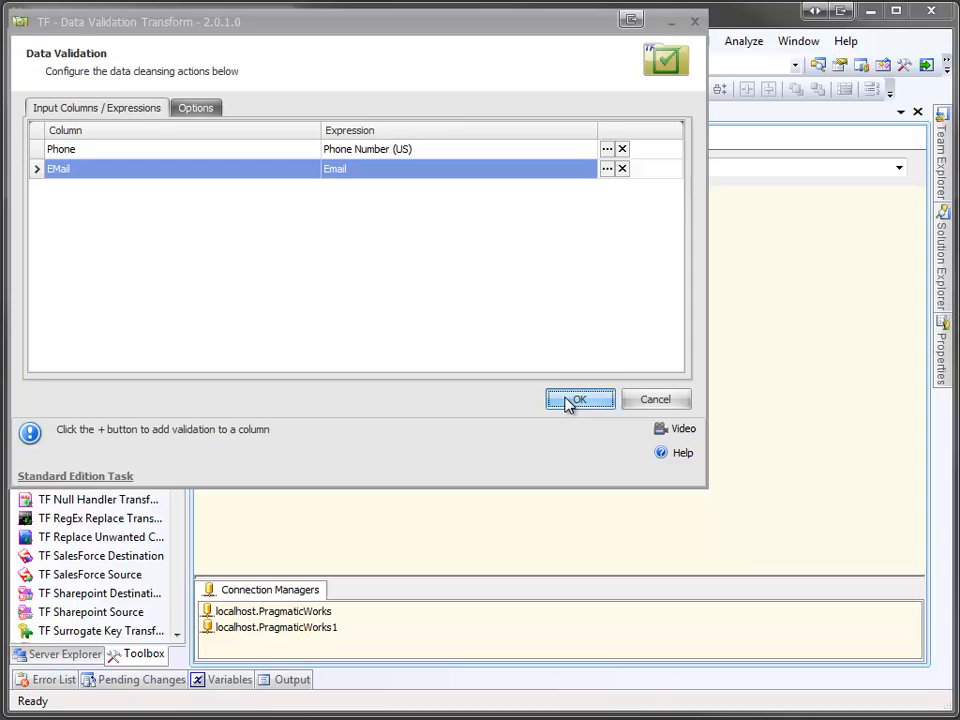
pyautogui.click(580, 400)
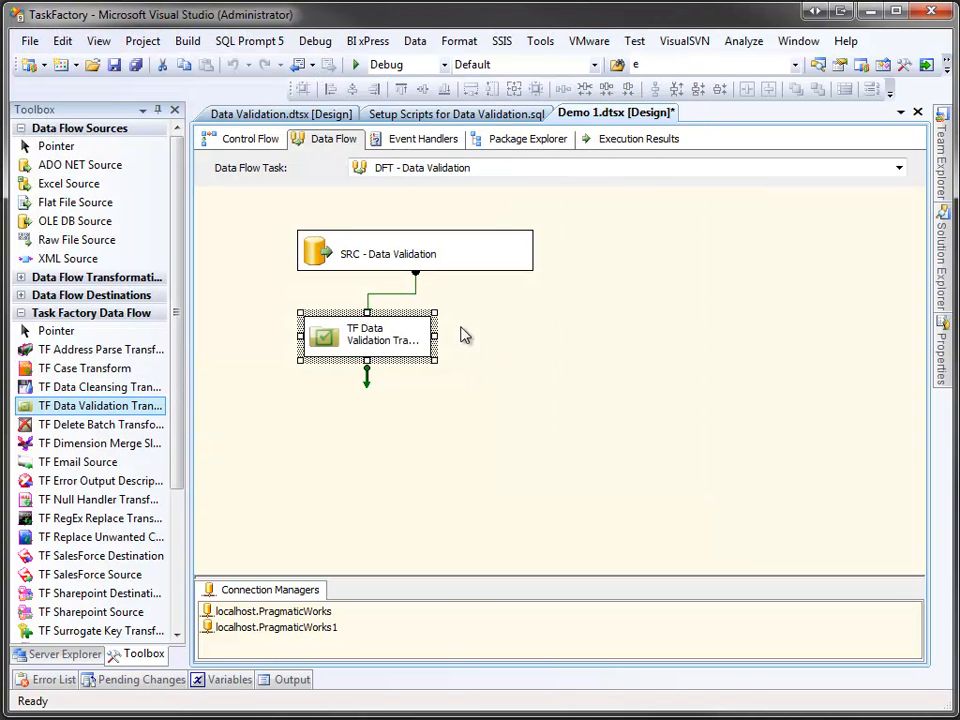
# - Widen the validation transform to show its name and drop a TF Terminator Destination beneath it
pyautogui.moveTo(436, 336); pyautogui.dragTo(530, 348)
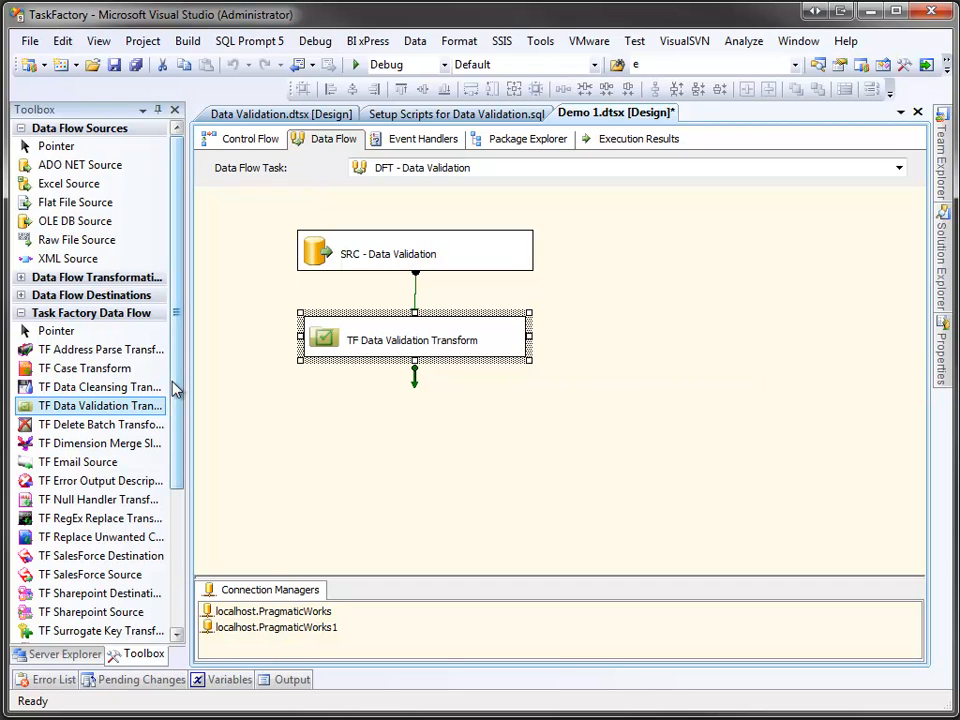
pyautogui.scroll(-3)
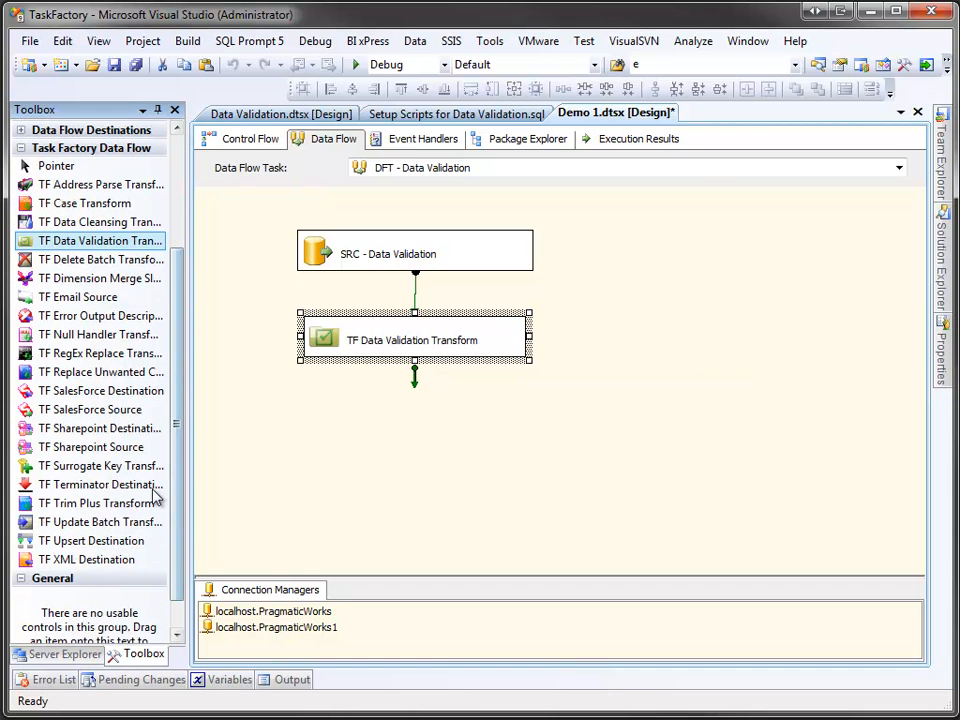
pyautogui.moveTo(100, 484); pyautogui.dragTo(390, 460)
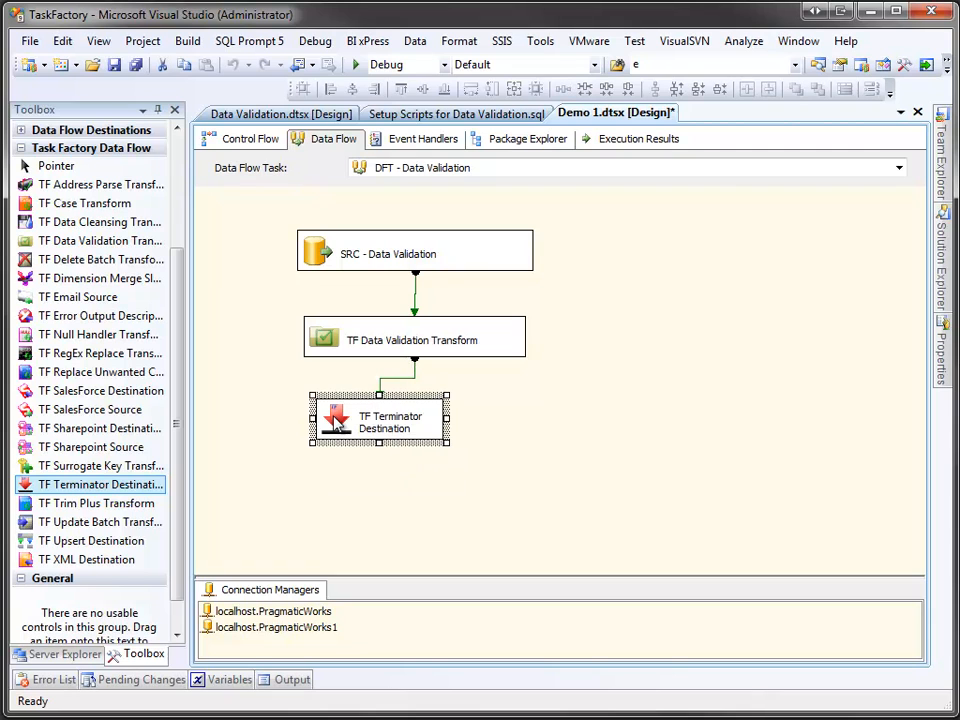
pyautogui.moveTo(378, 418)
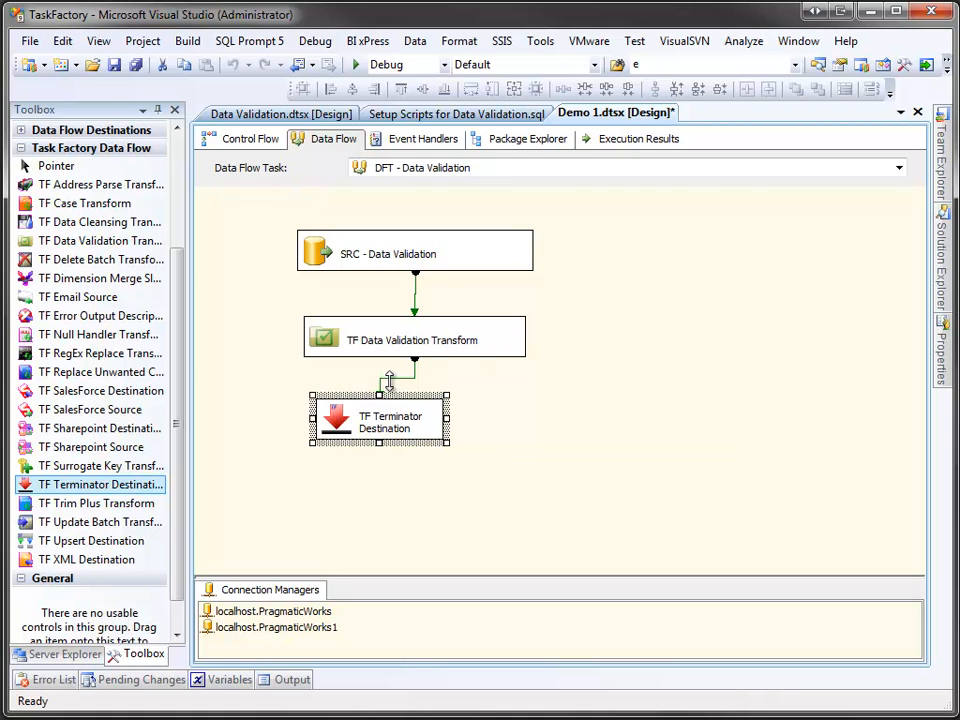
# - Add a Grid data viewer on the path from the validation transform into the Terminator Destination
pyautogui.rightClick(390, 410)
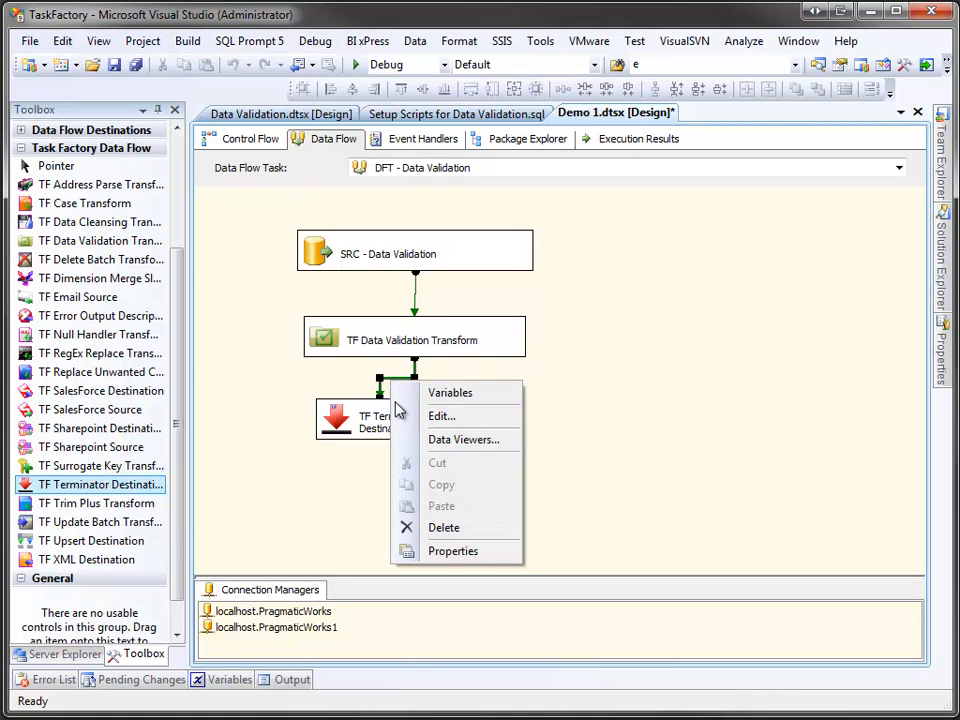
pyautogui.click(464, 440)
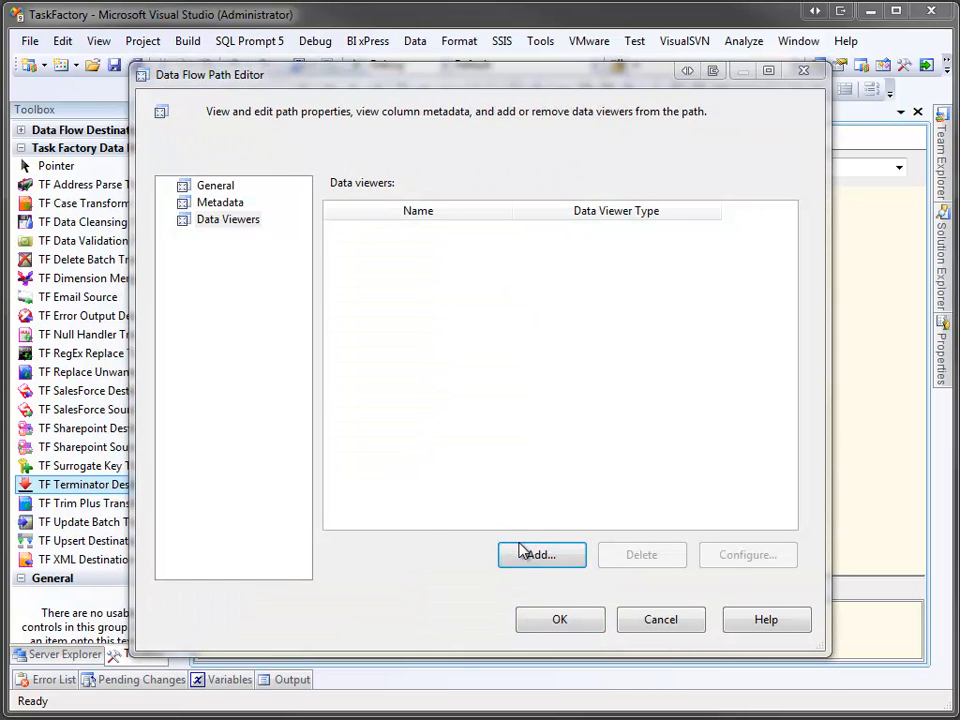
pyautogui.click(540, 554)
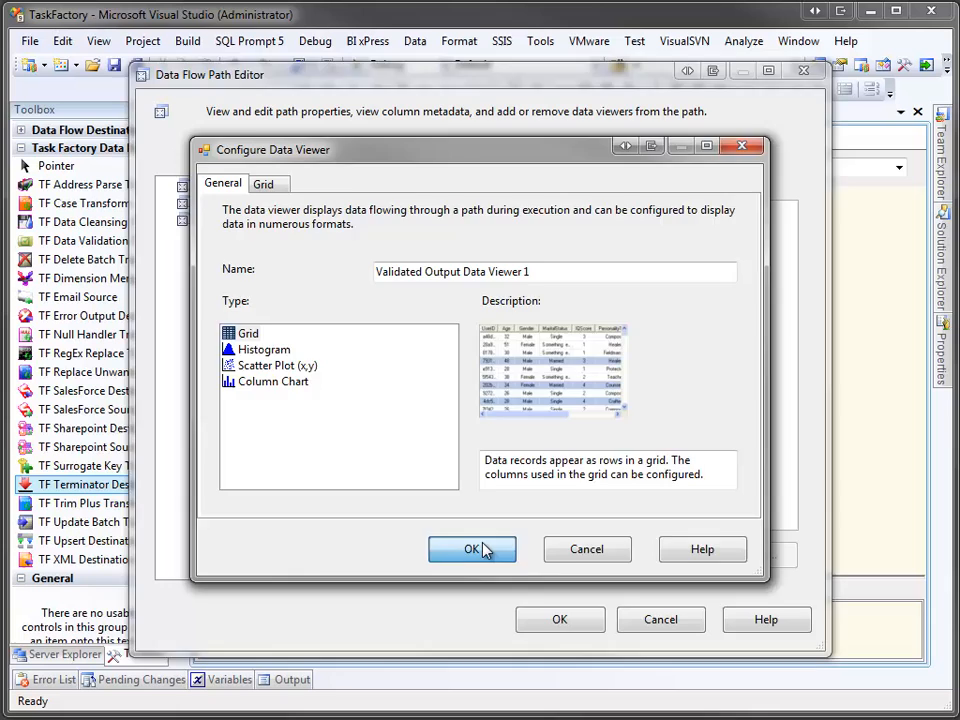
pyautogui.click(472, 548)
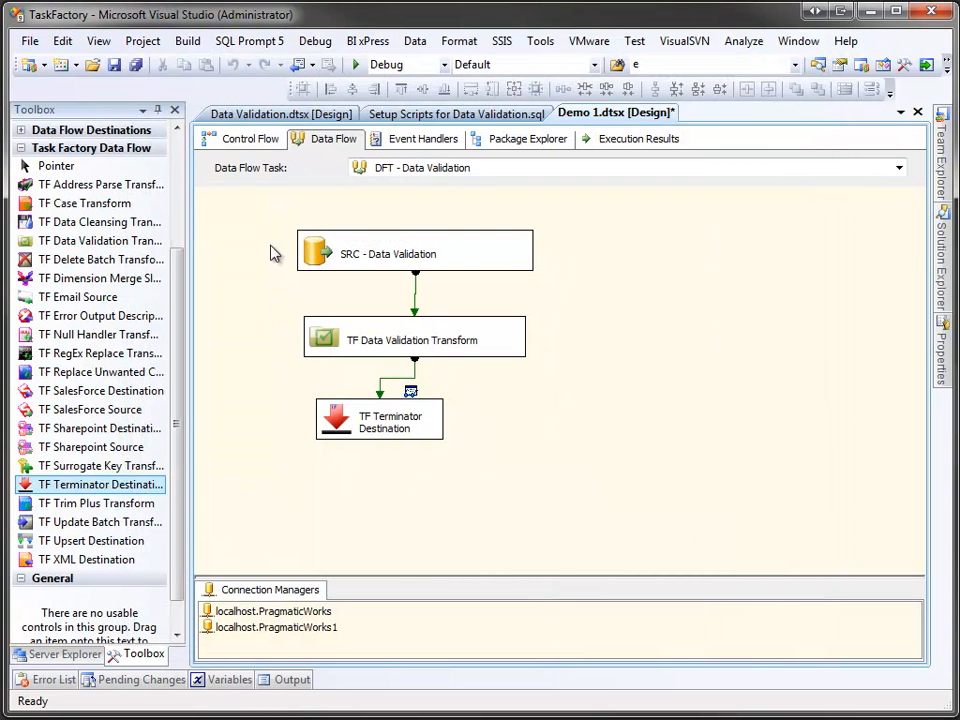
# - Select all components to align them, clear the selection, and start the package run
pyautogui.press('ctrl+a')
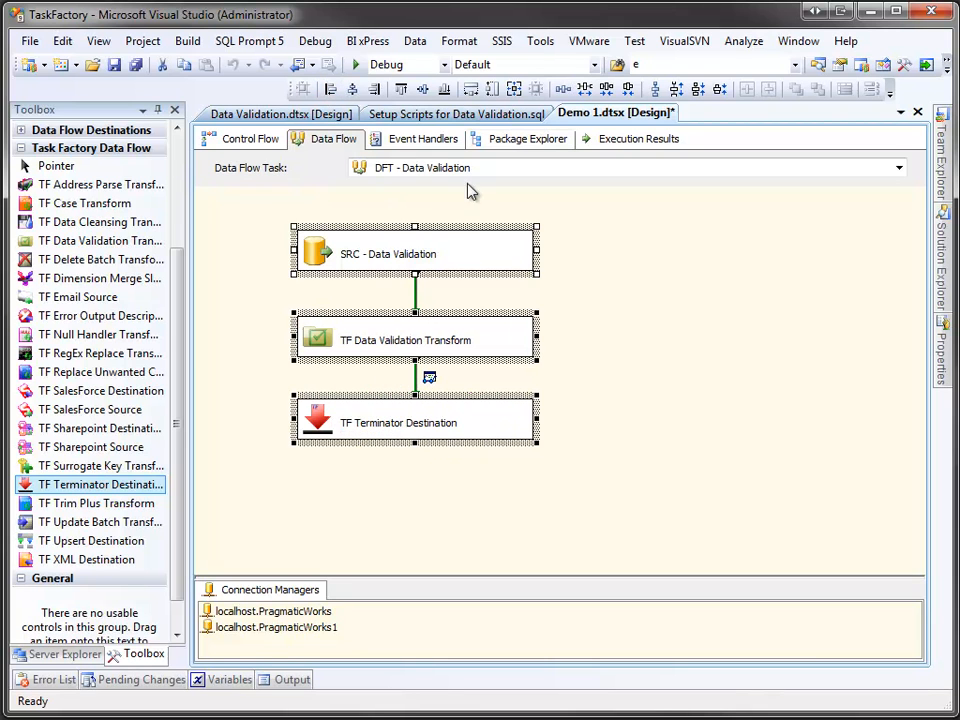
pyautogui.click(258, 312)
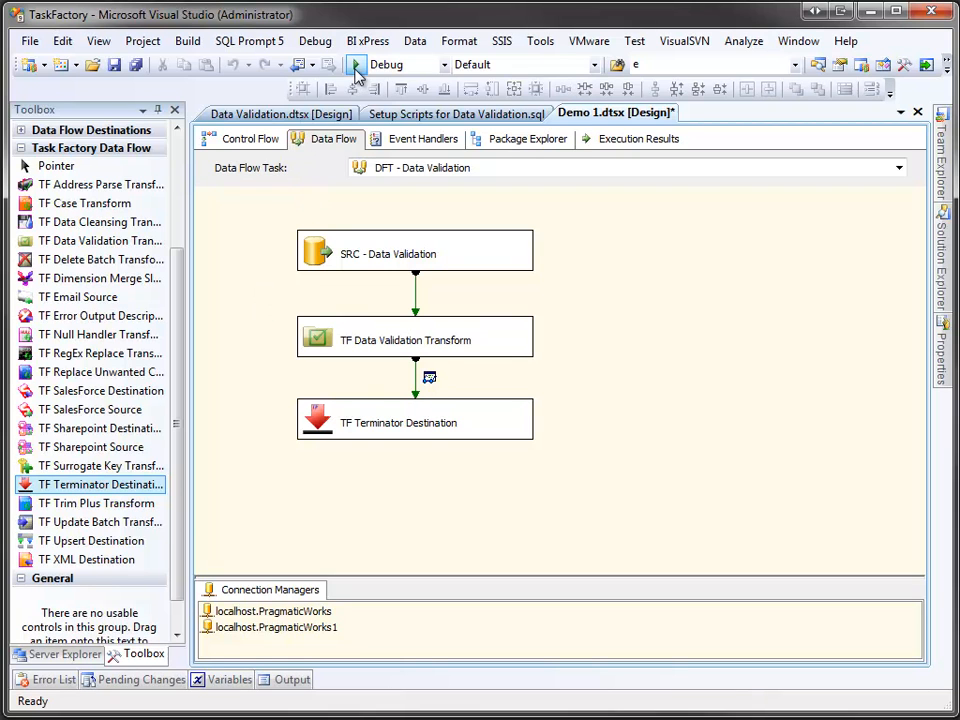
pyautogui.click(356, 64)
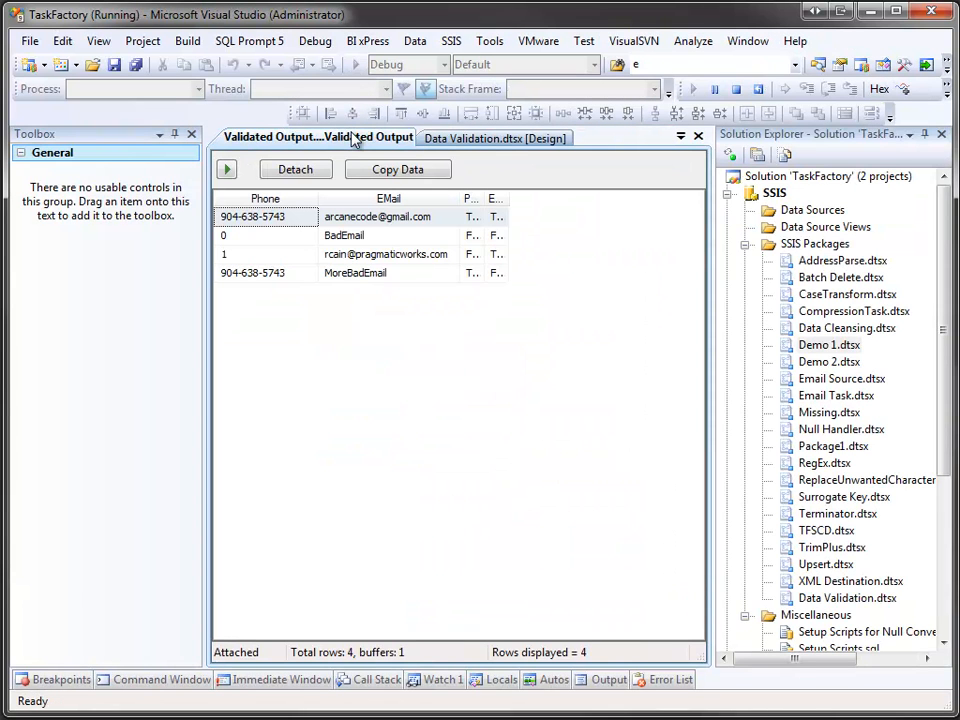
pyautogui.moveTo(320, 202)
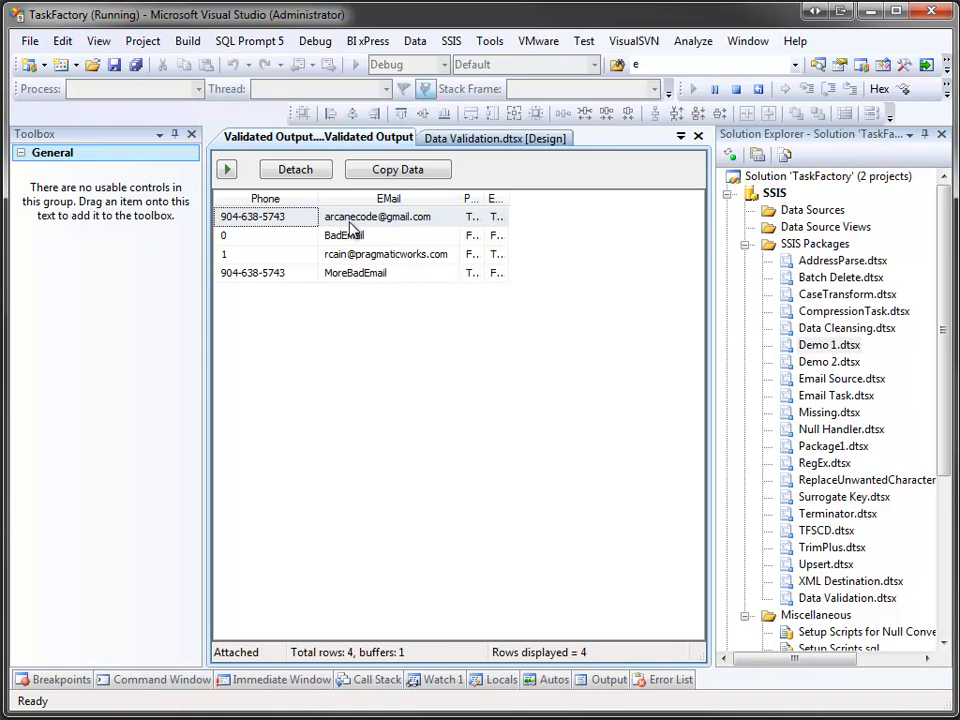
pyautogui.moveTo(484, 200)
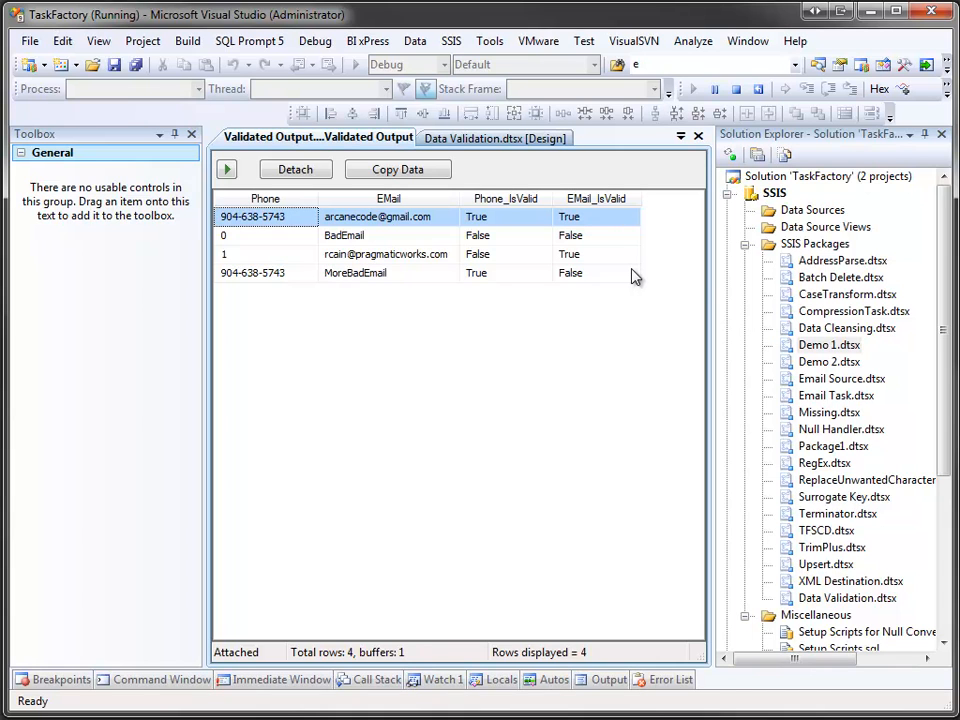
pyautogui.moveTo(308, 224)
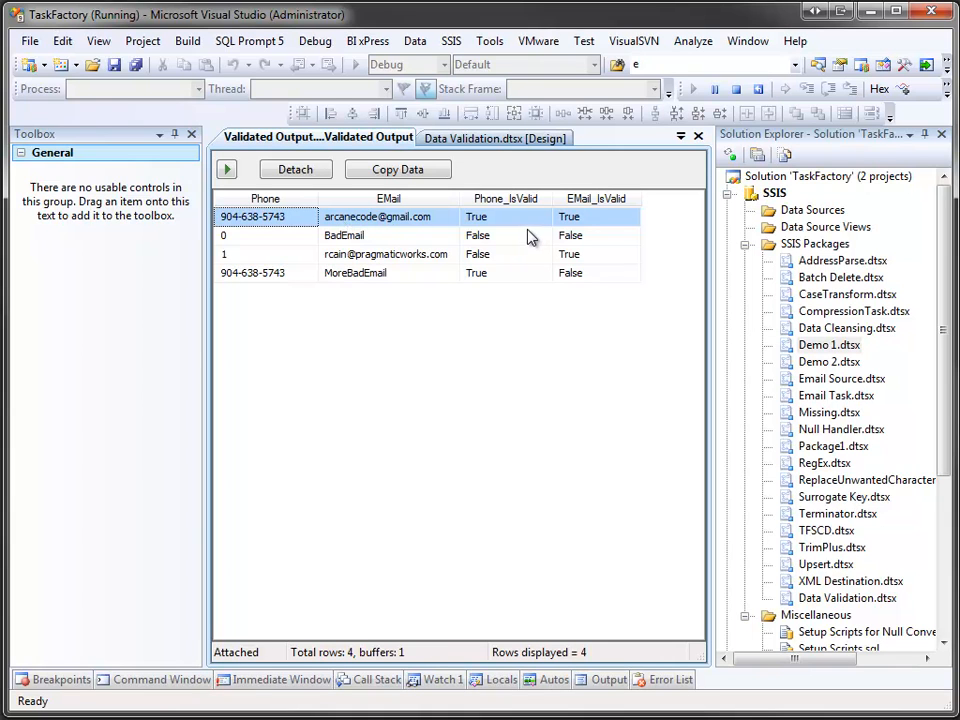
pyautogui.moveTo(416, 244)
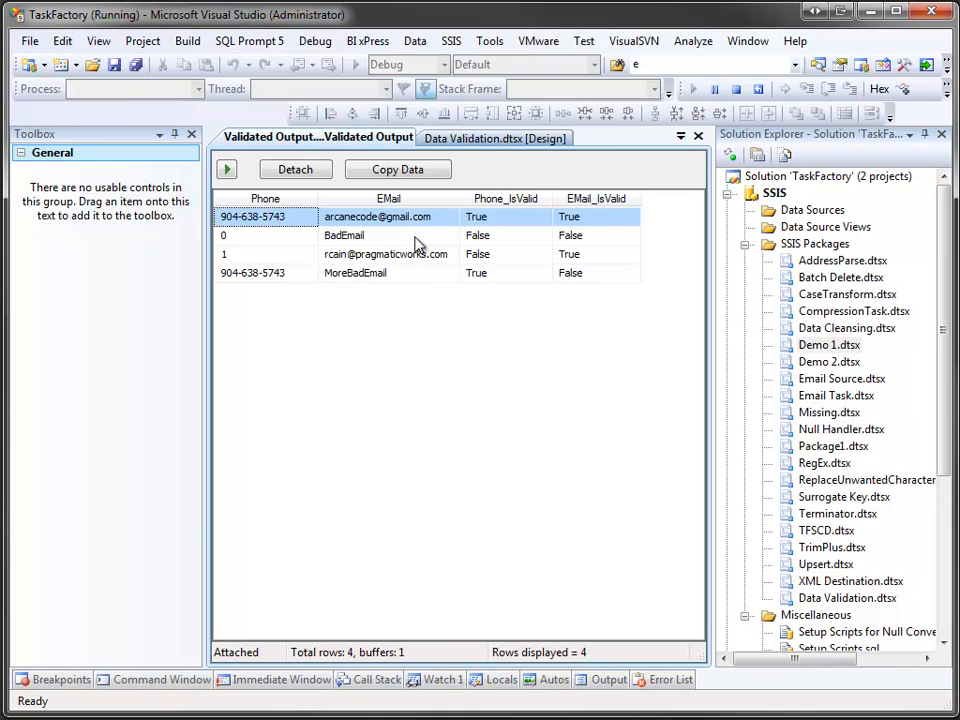
pyautogui.moveTo(304, 268)
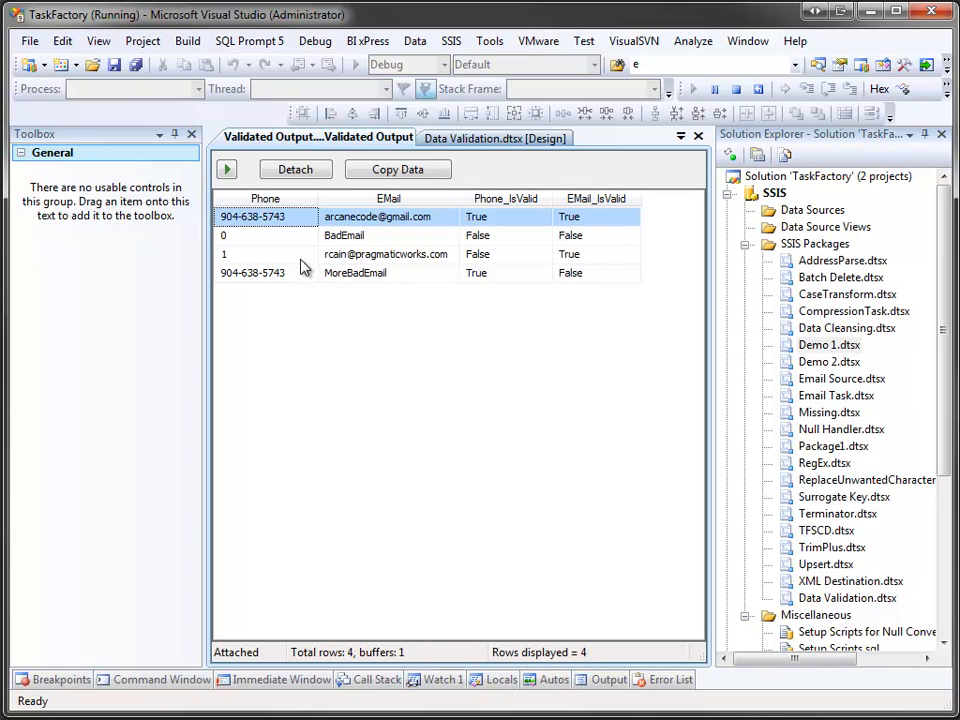
pyautogui.moveTo(404, 264)
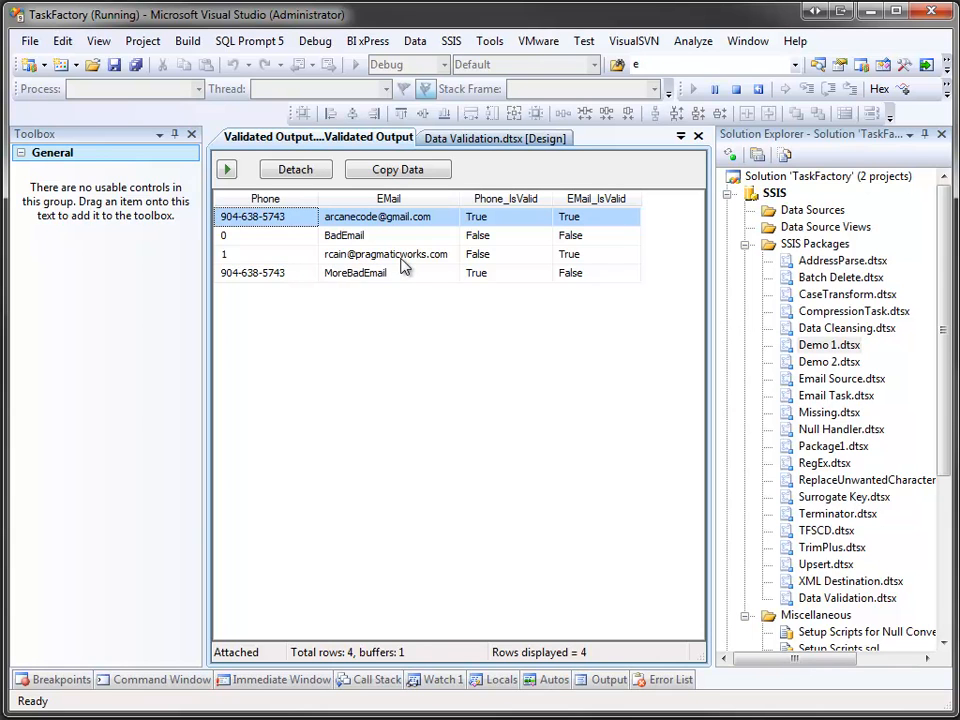
pyautogui.moveTo(404, 276)
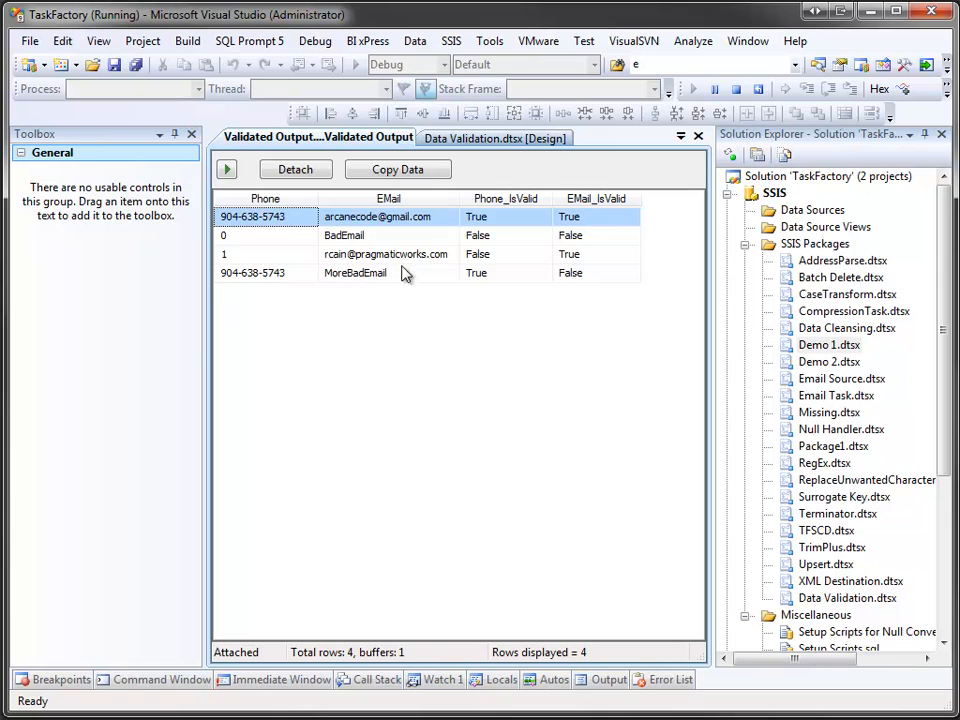
pyautogui.moveTo(322, 296)
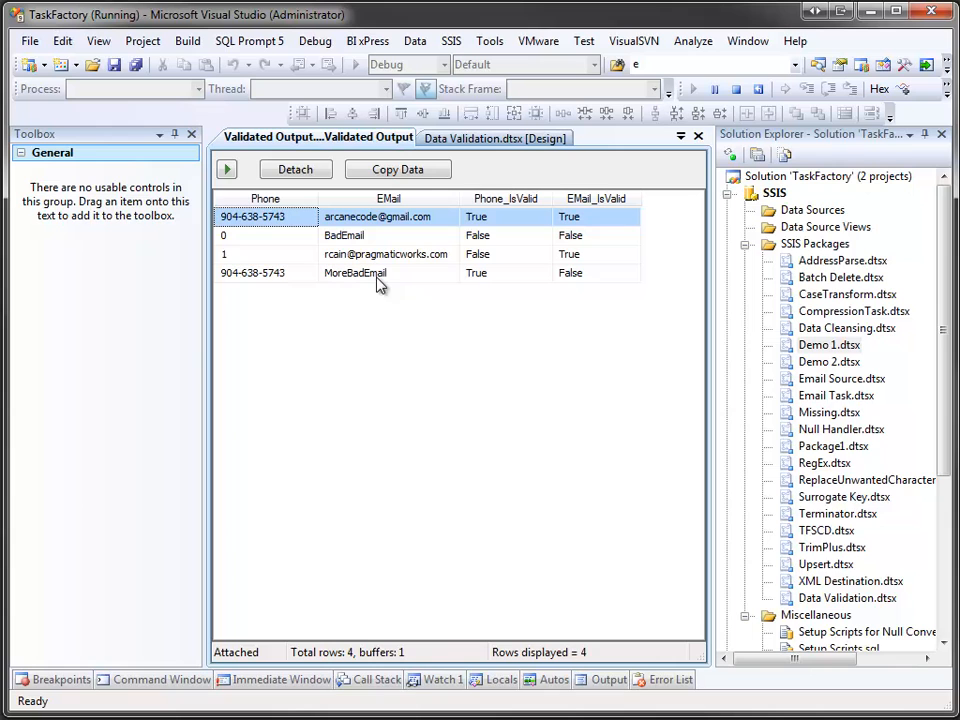
pyautogui.moveTo(560, 300)
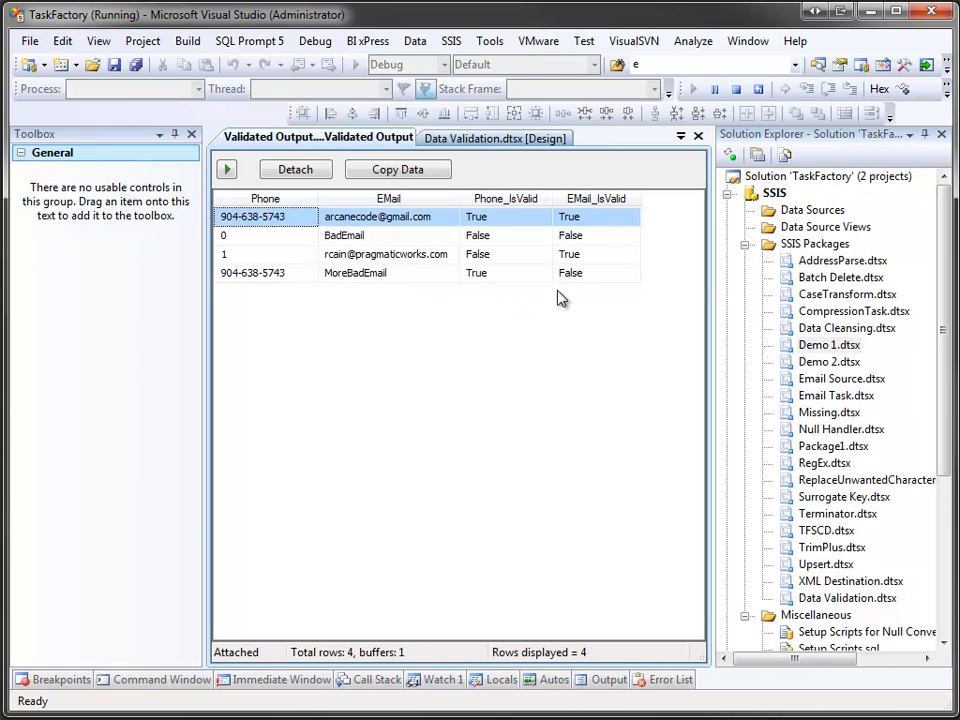
pyautogui.moveTo(576, 292)
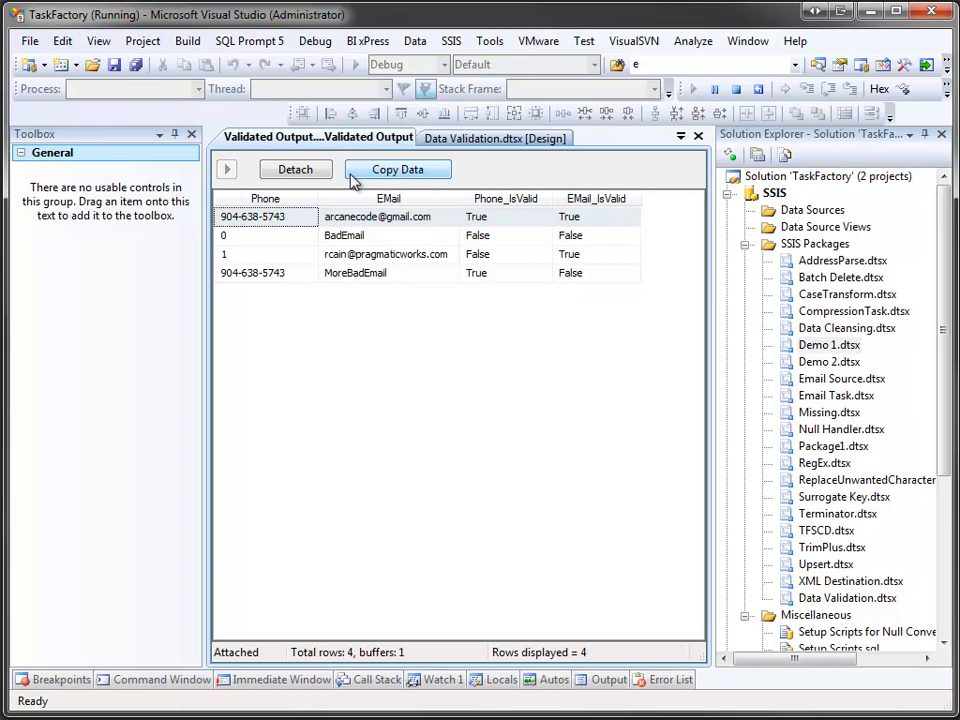
# - Close the data viewer and stop debugging to return to design mode
pyautogui.click(698, 136)
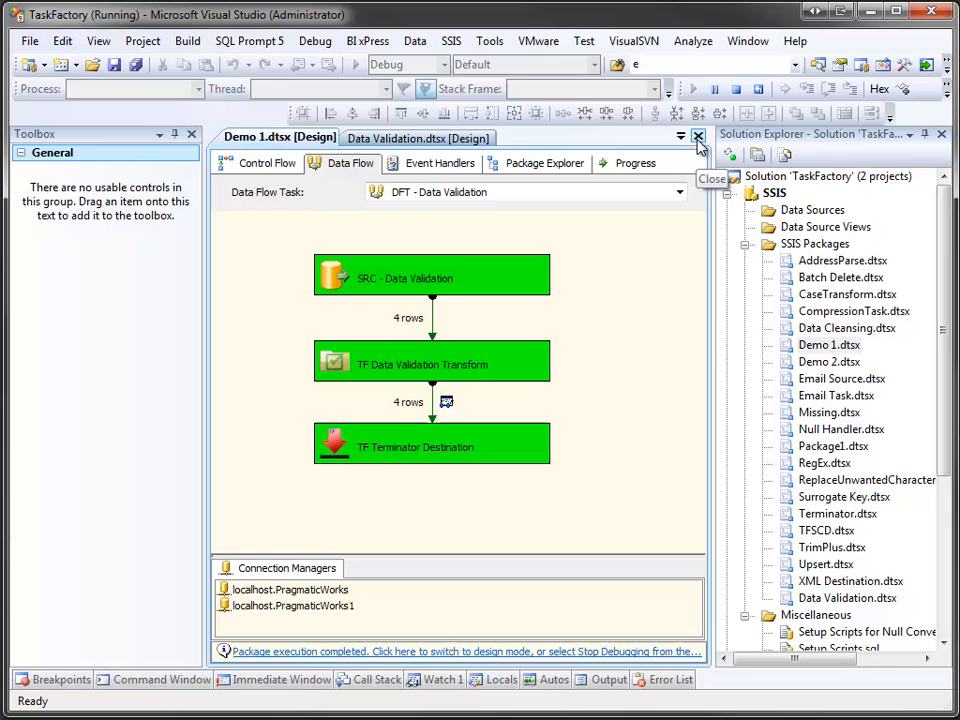
pyautogui.click(698, 136)
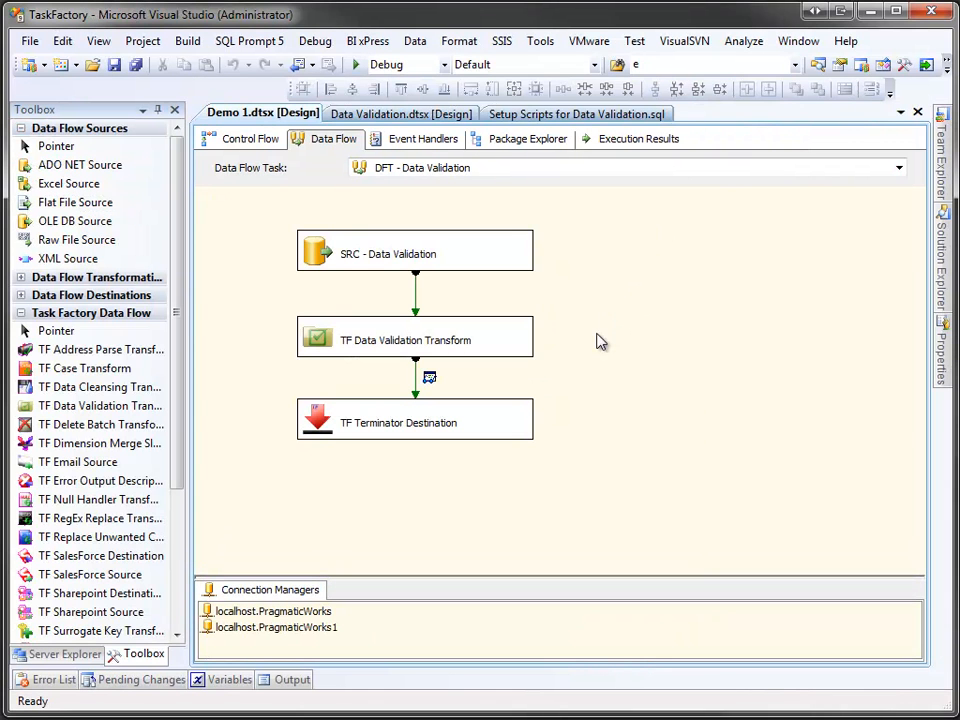
pyautogui.moveTo(590, 348)
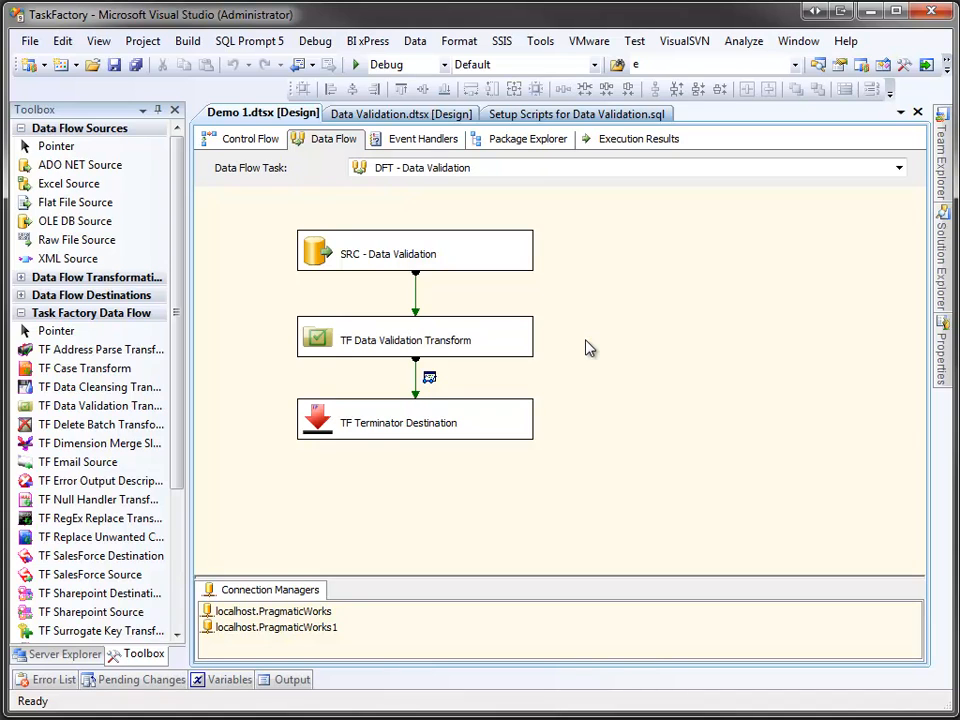